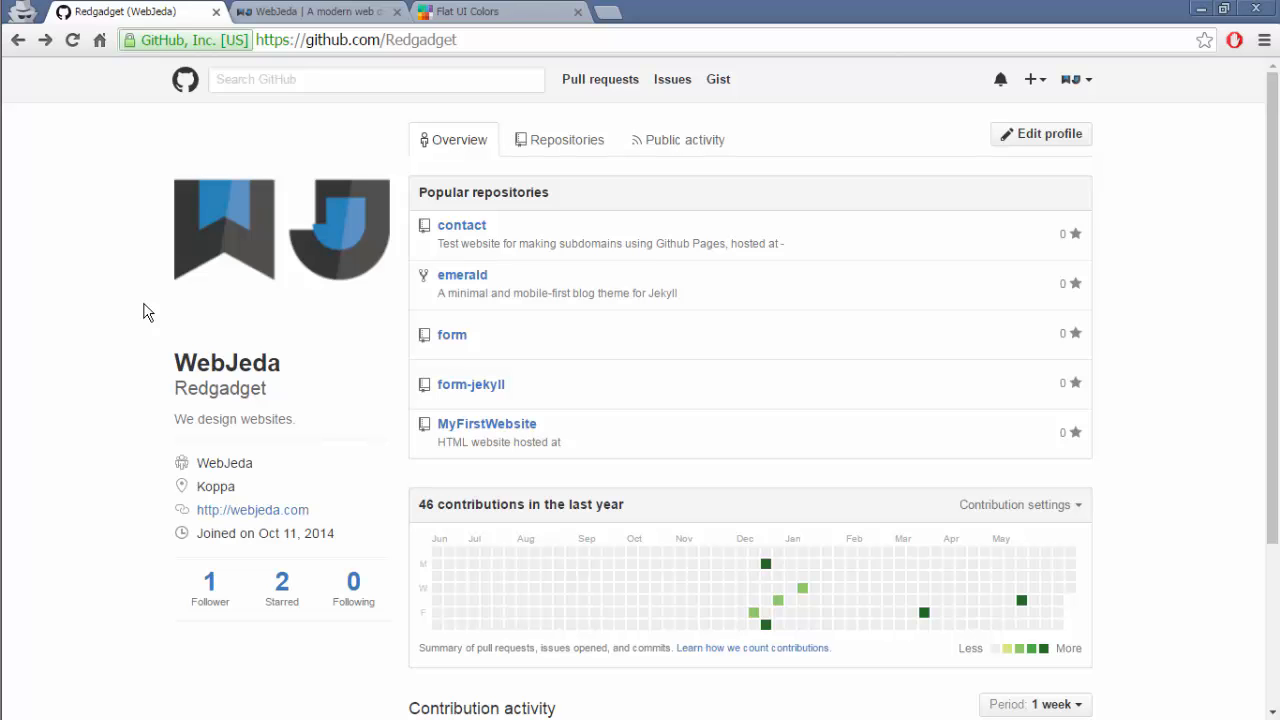
# - Bring up the WebJeda Jekyll themes page listing Purple, Sidebar and Thunder
pyautogui.click(315, 11)
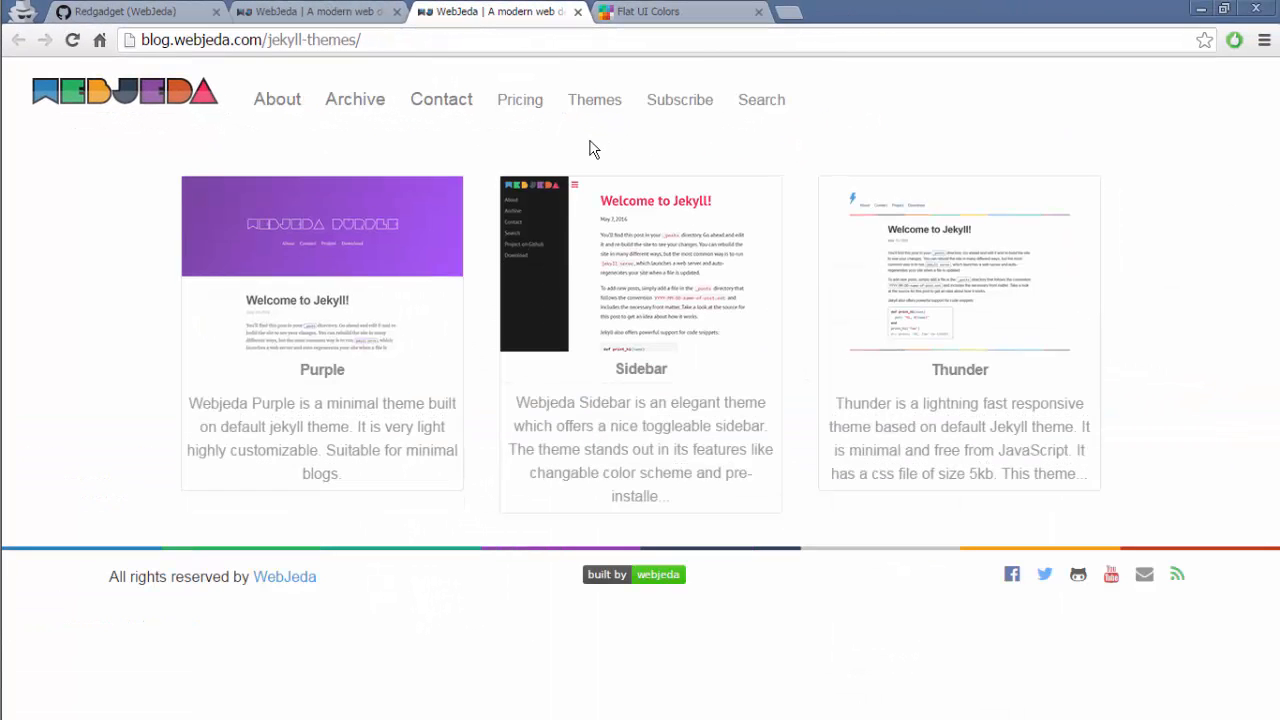
pyautogui.moveTo(983, 103)
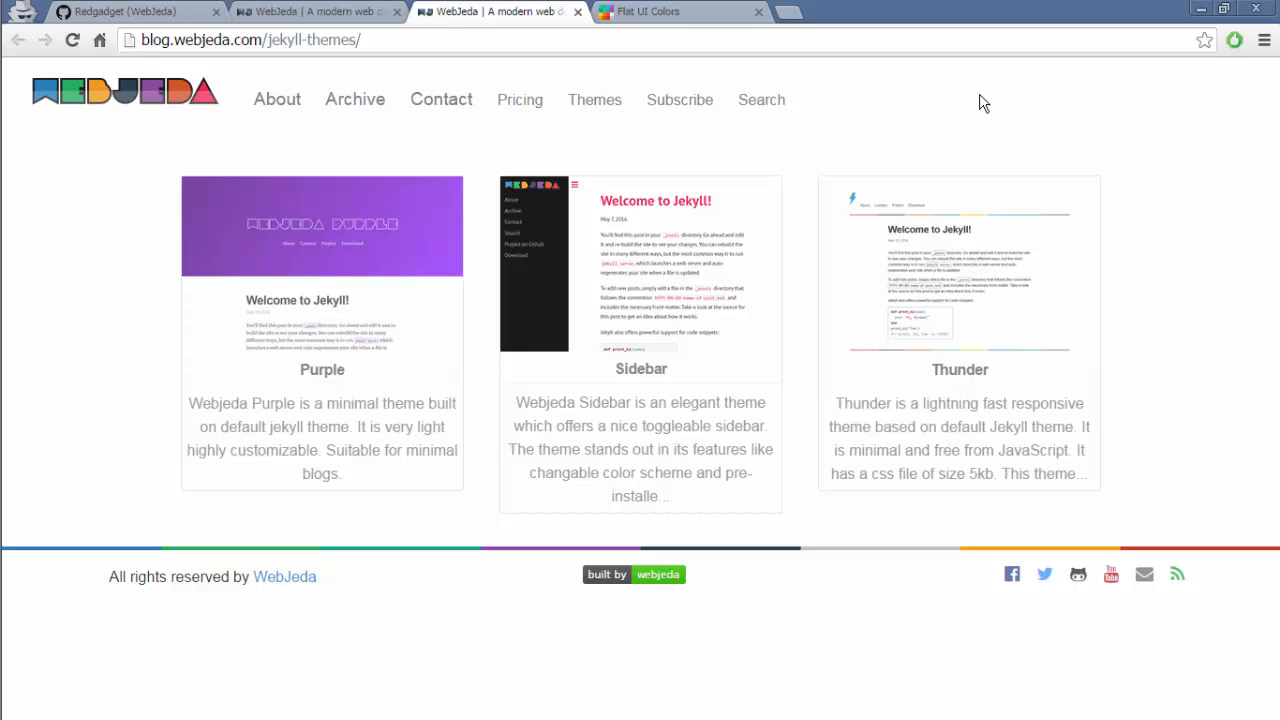
pyautogui.moveTo(765, 288)
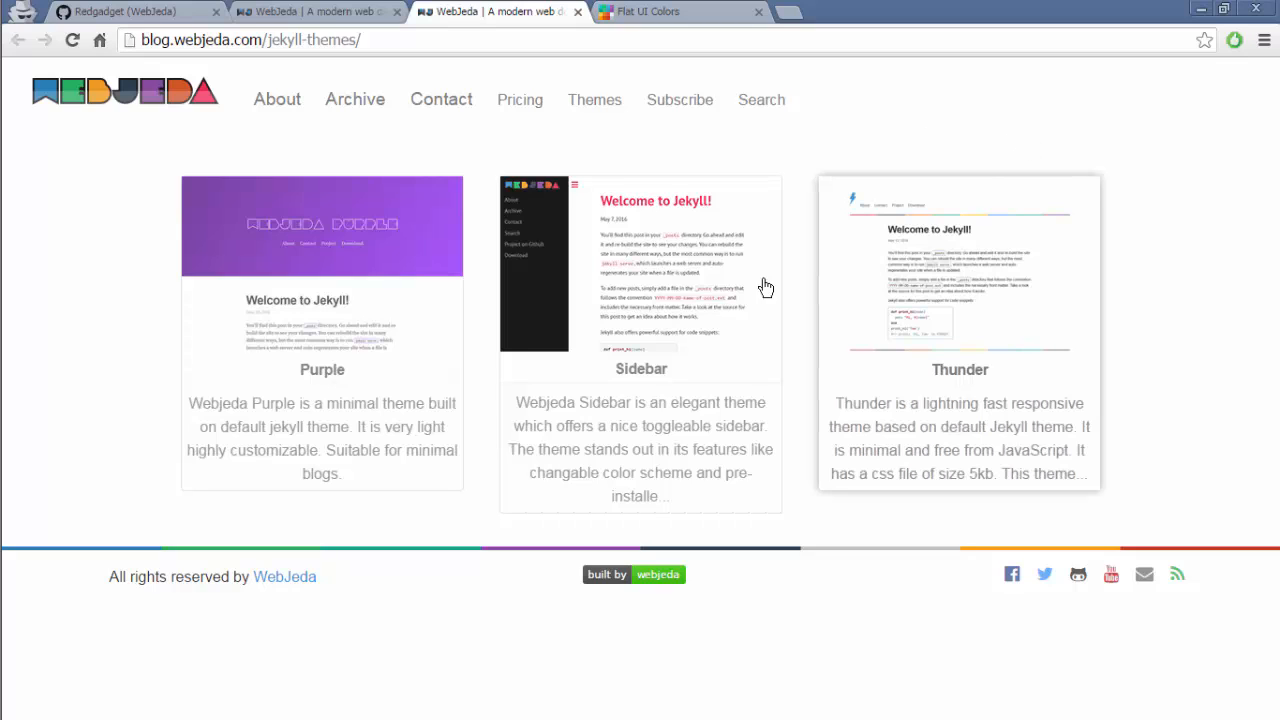
pyautogui.moveTo(948, 308)
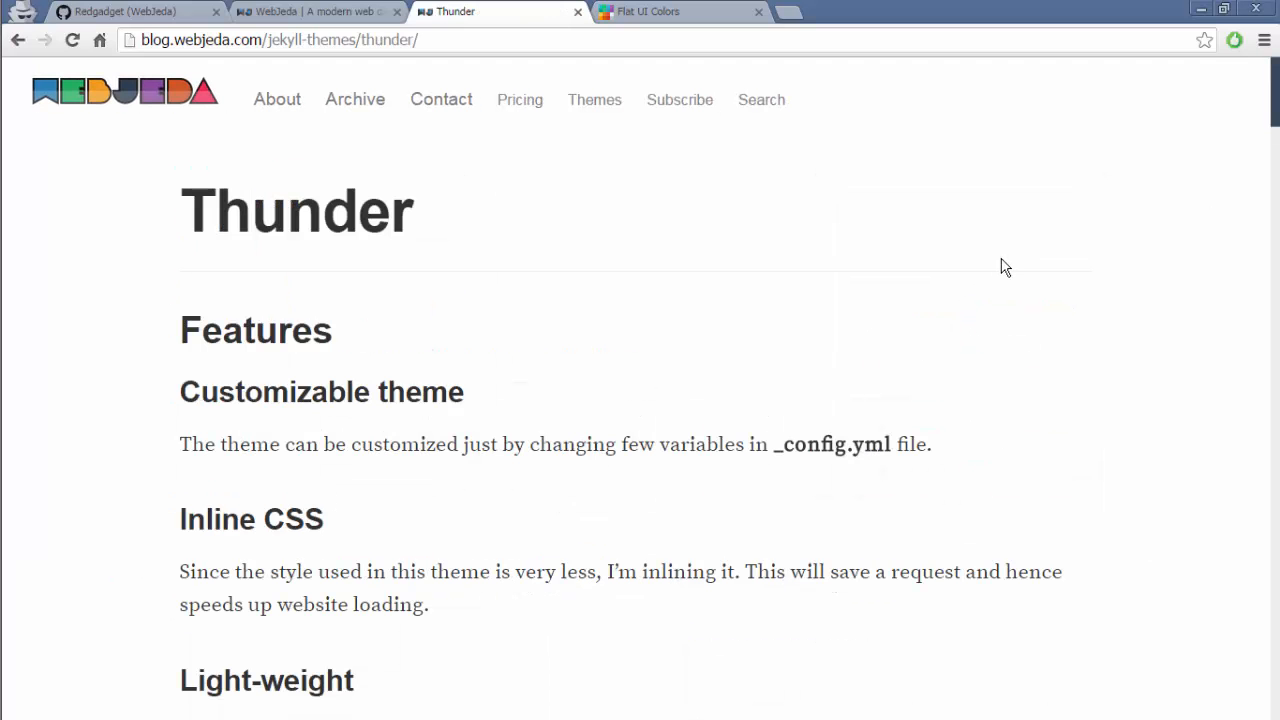
# - Scroll through Thunder's Features, Customization and License down to the Demo and Download links
pyautogui.scroll(-3)
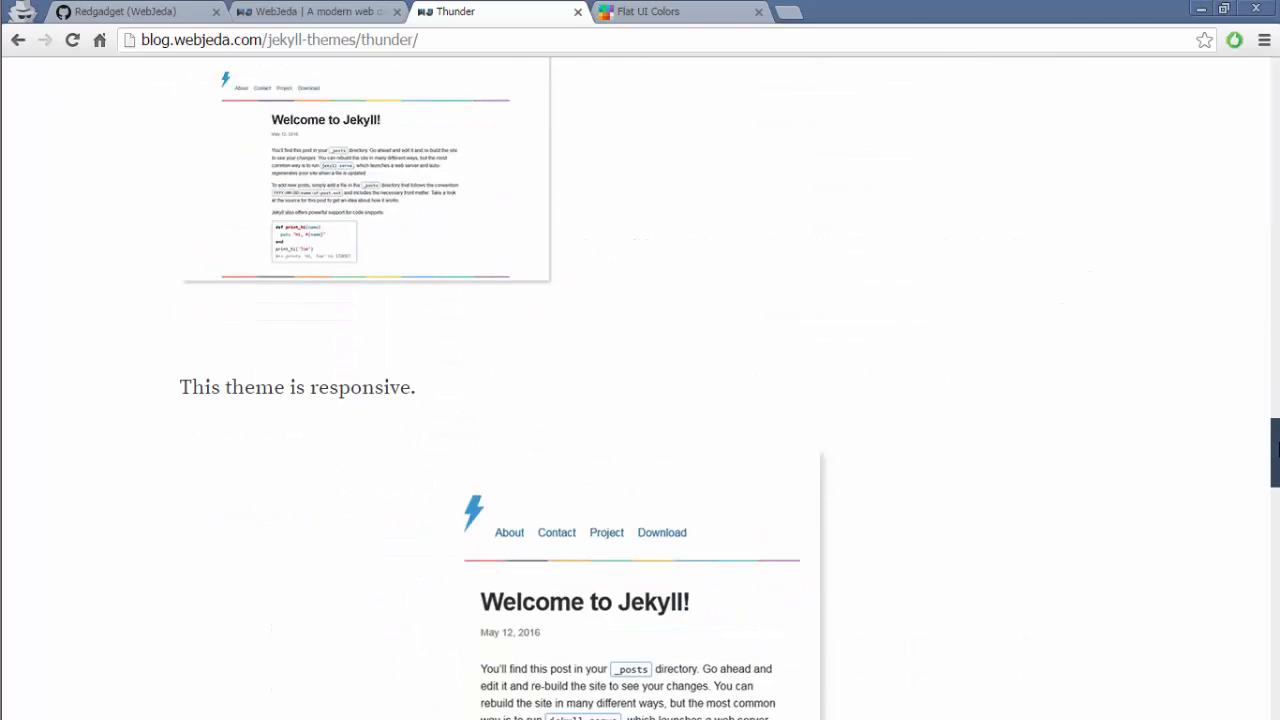
pyautogui.scroll(3)
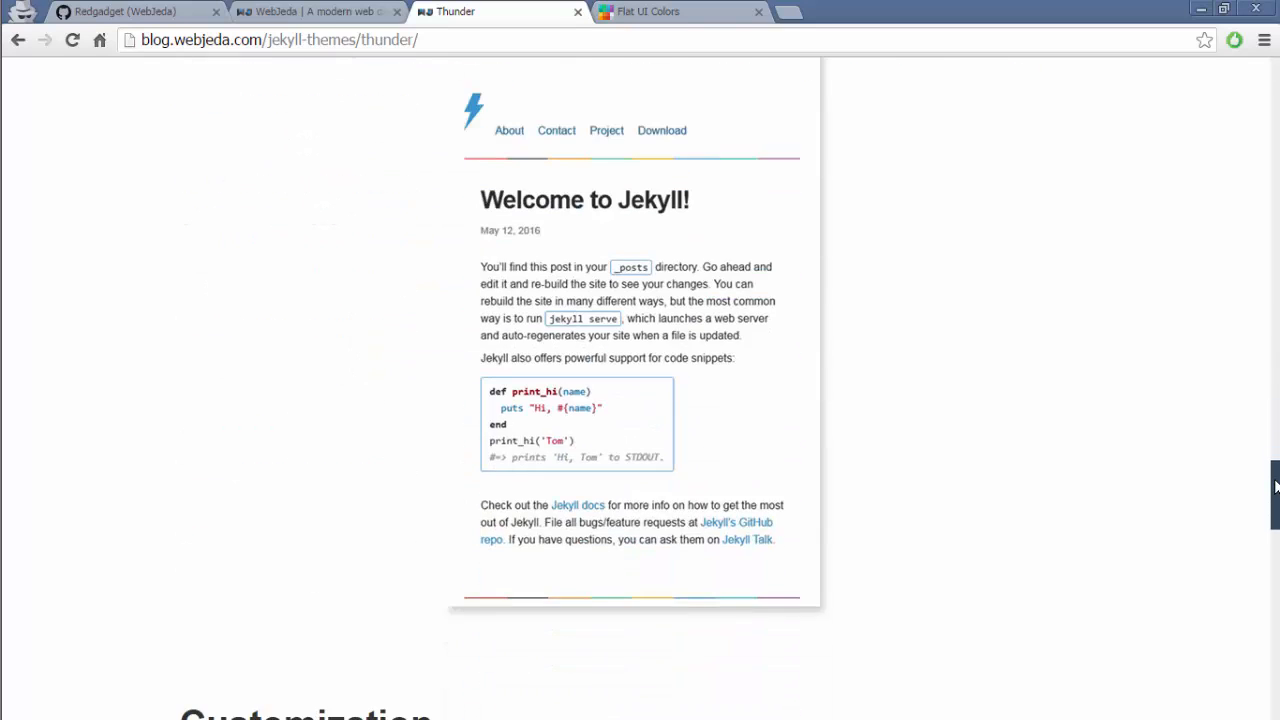
pyautogui.scroll(3)
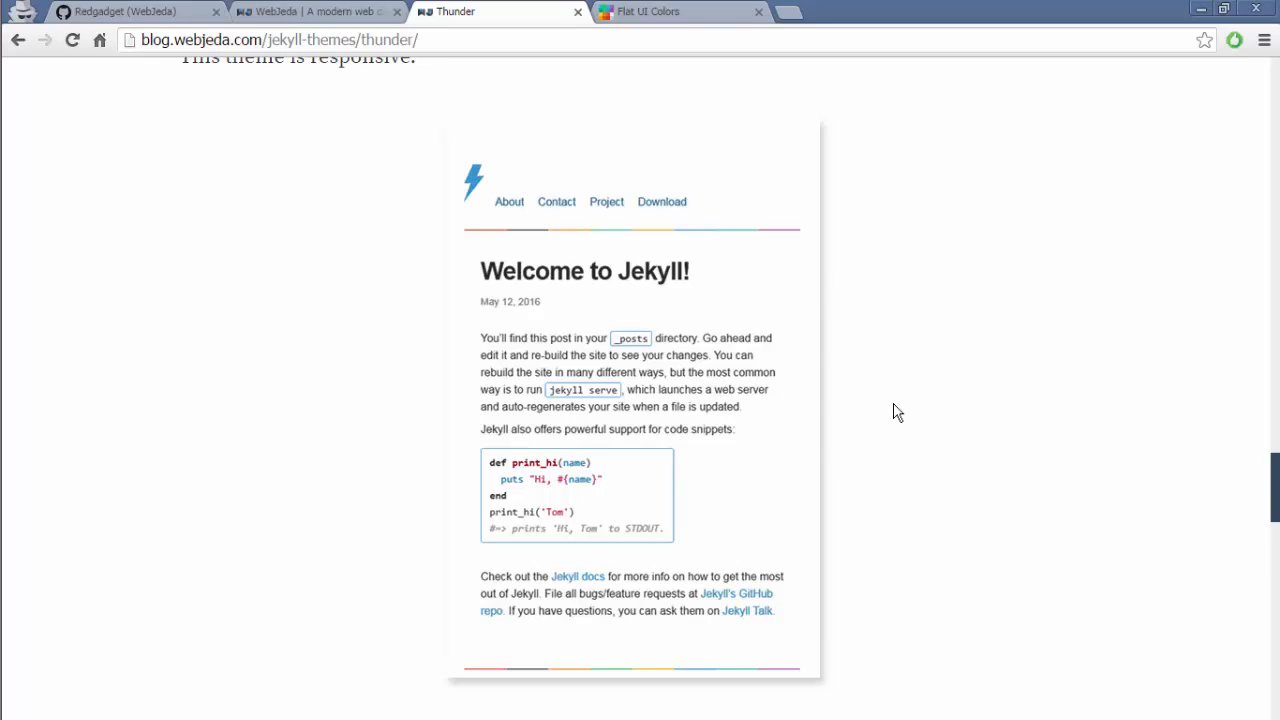
pyautogui.scroll(3)
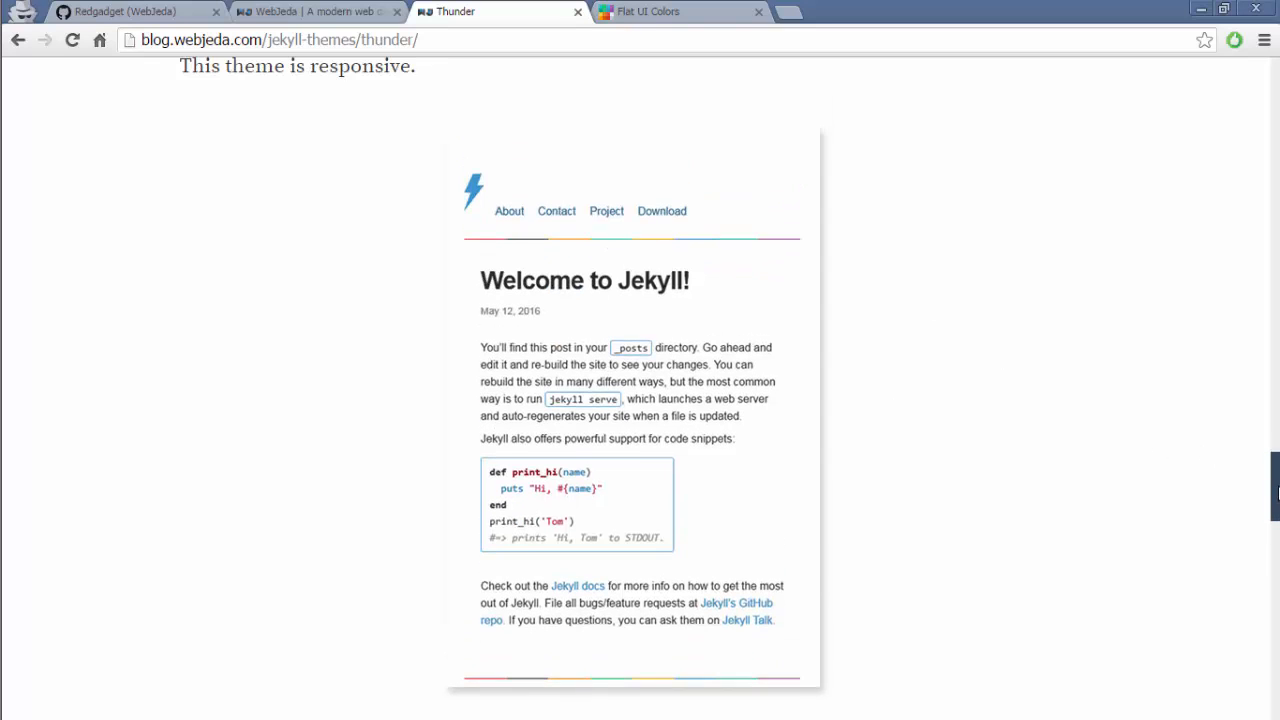
pyautogui.scroll(-3)
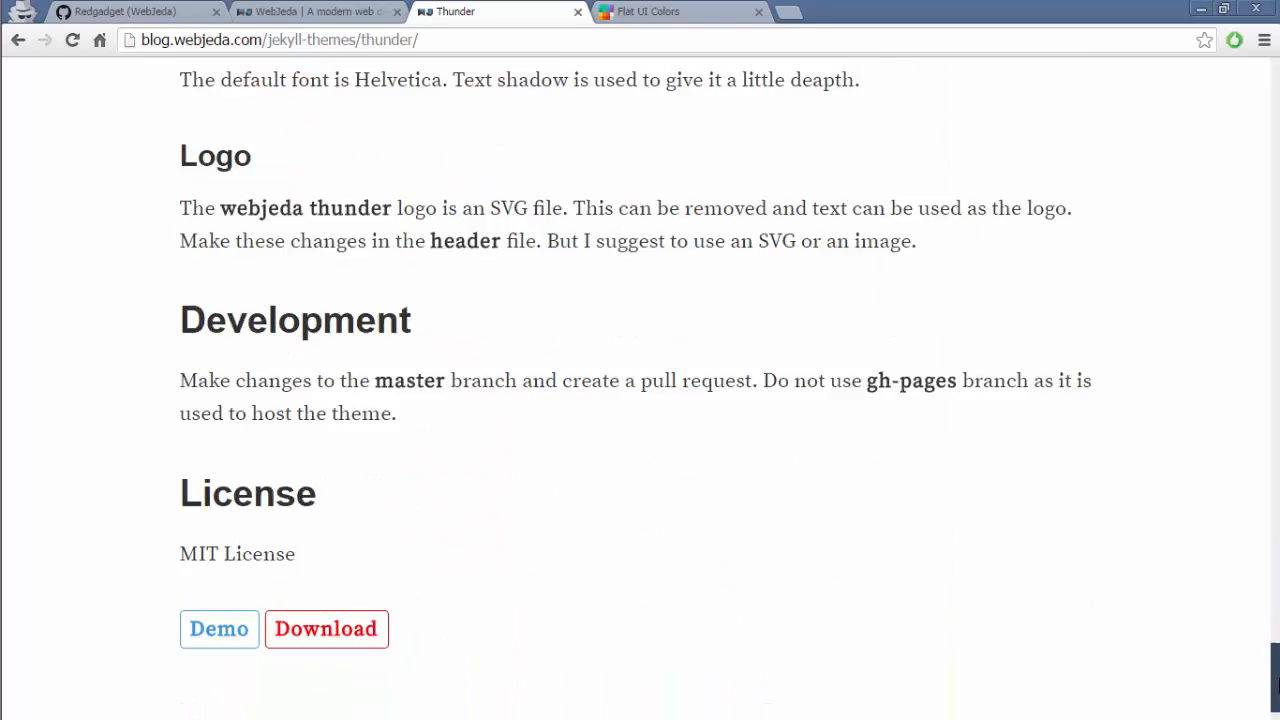
pyautogui.scroll(-3)
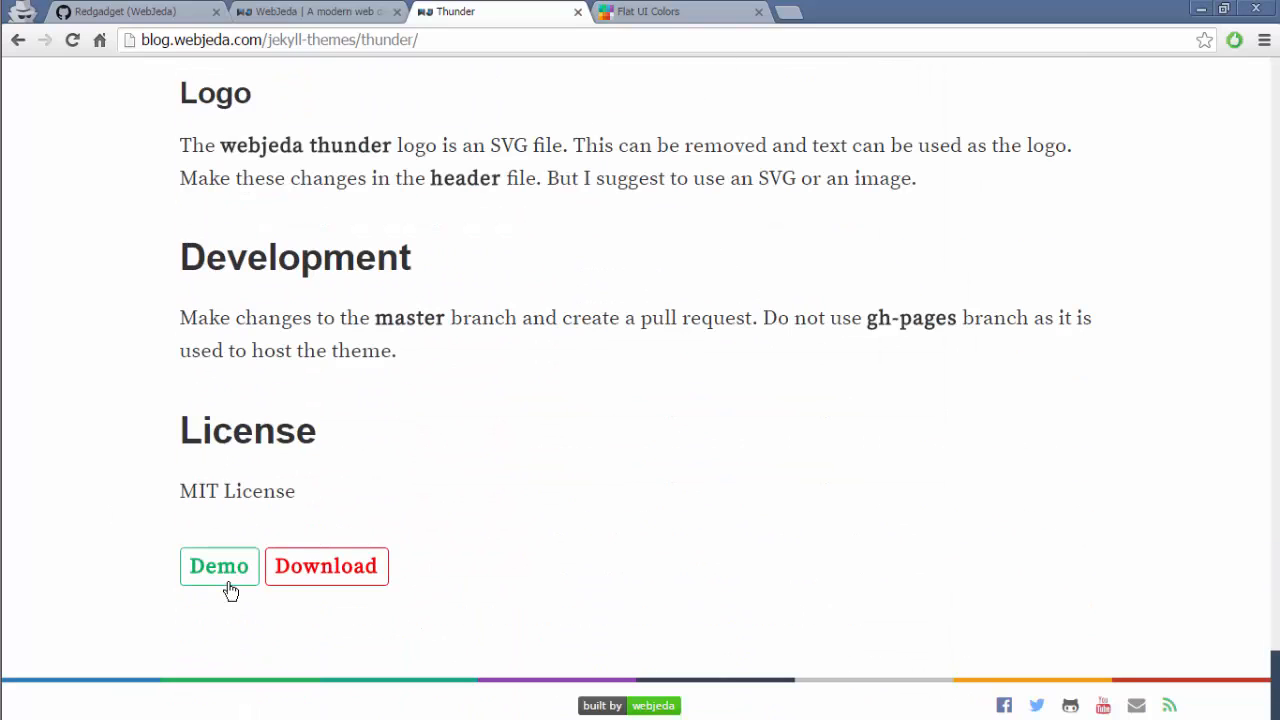
# - Launch the Thunder live demo and read its 'Welcome to Jekyll!' sample post
pyautogui.click(219, 566)
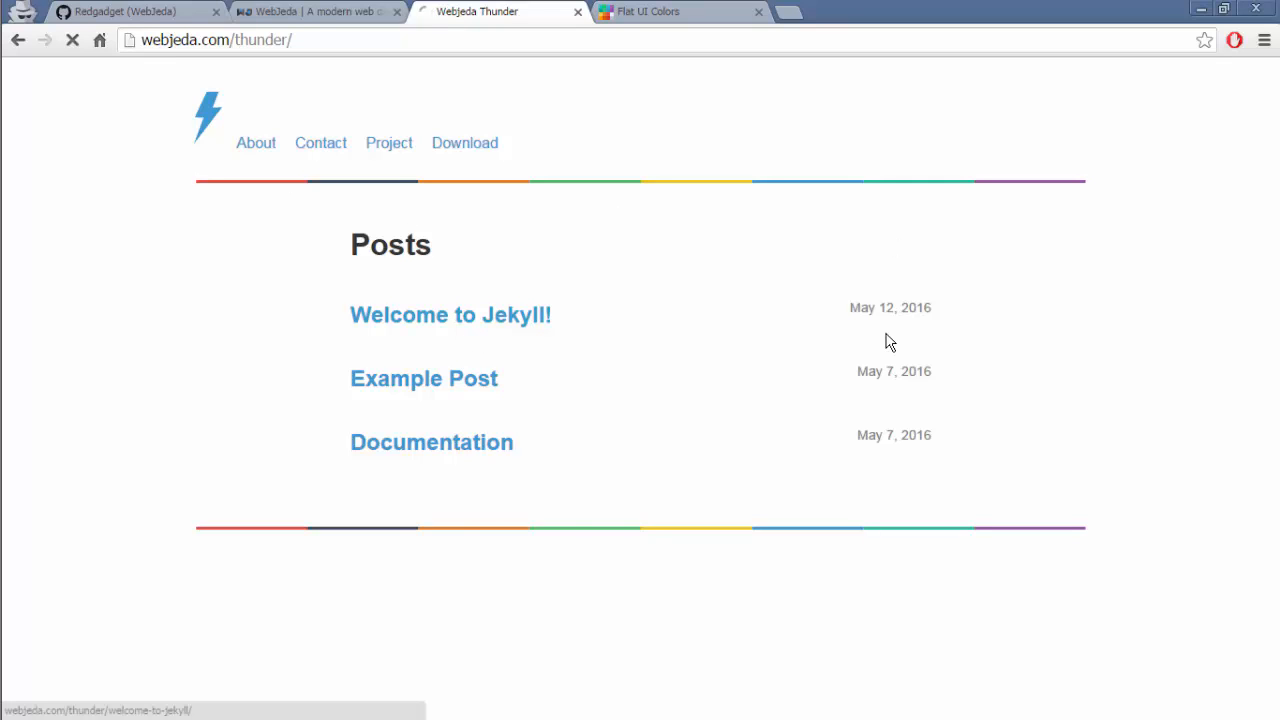
pyautogui.click(450, 314)
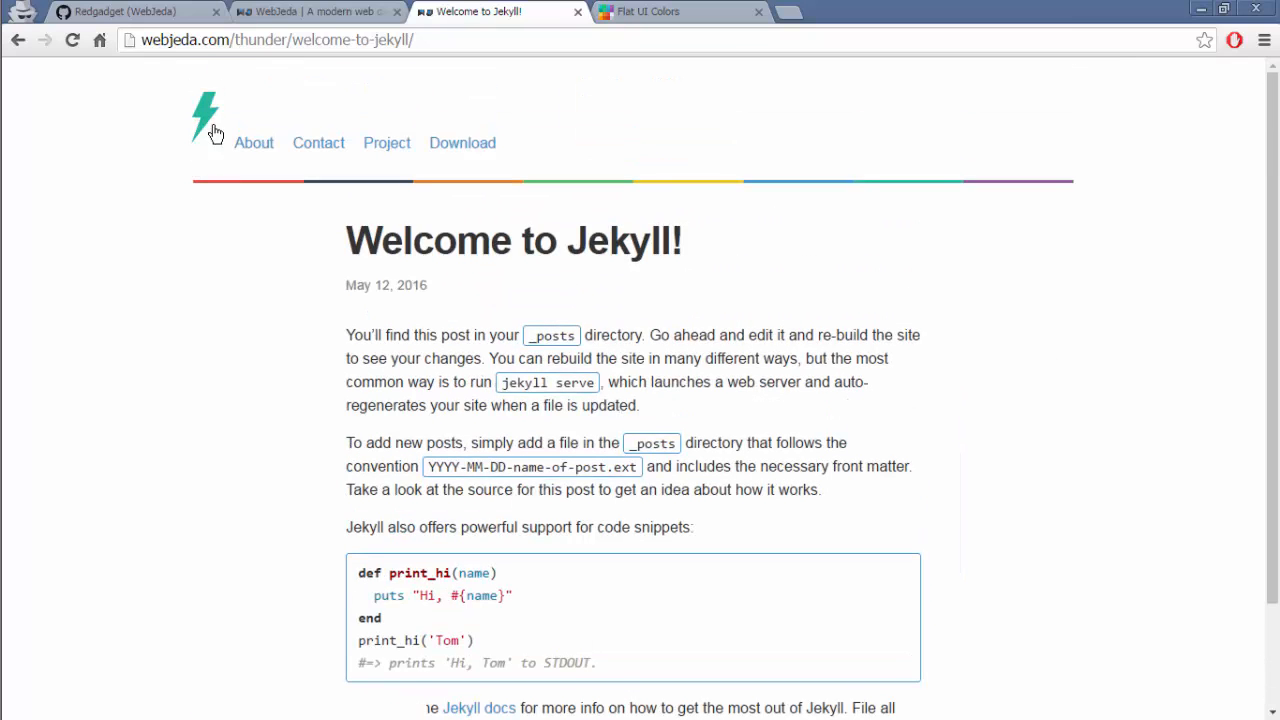
pyautogui.moveTo(252, 143)
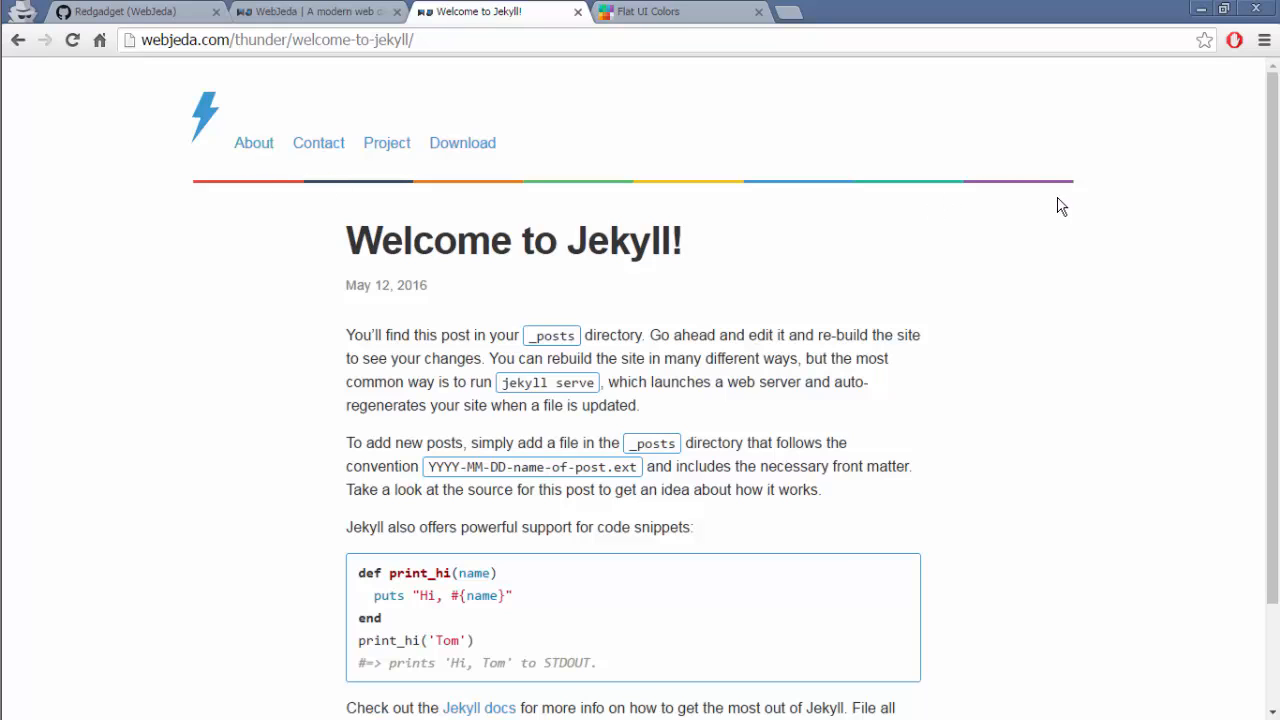
pyautogui.moveTo(892, 224)
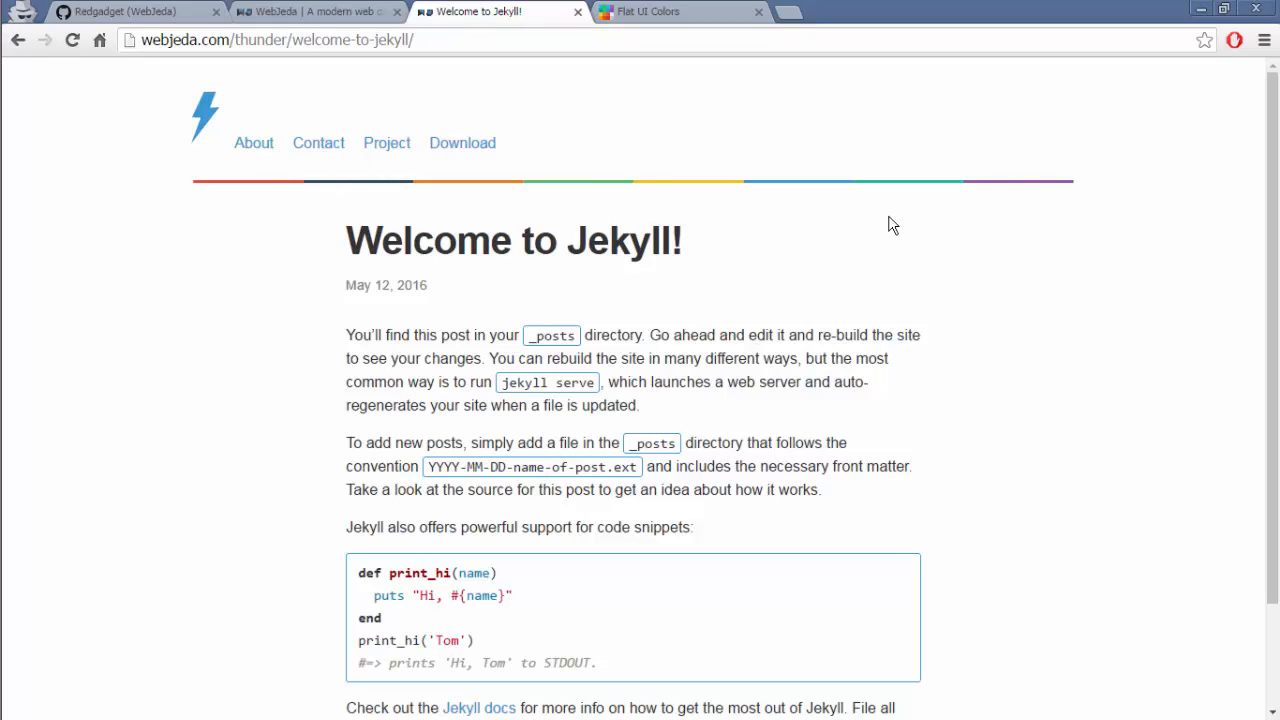
pyautogui.scroll(-3)
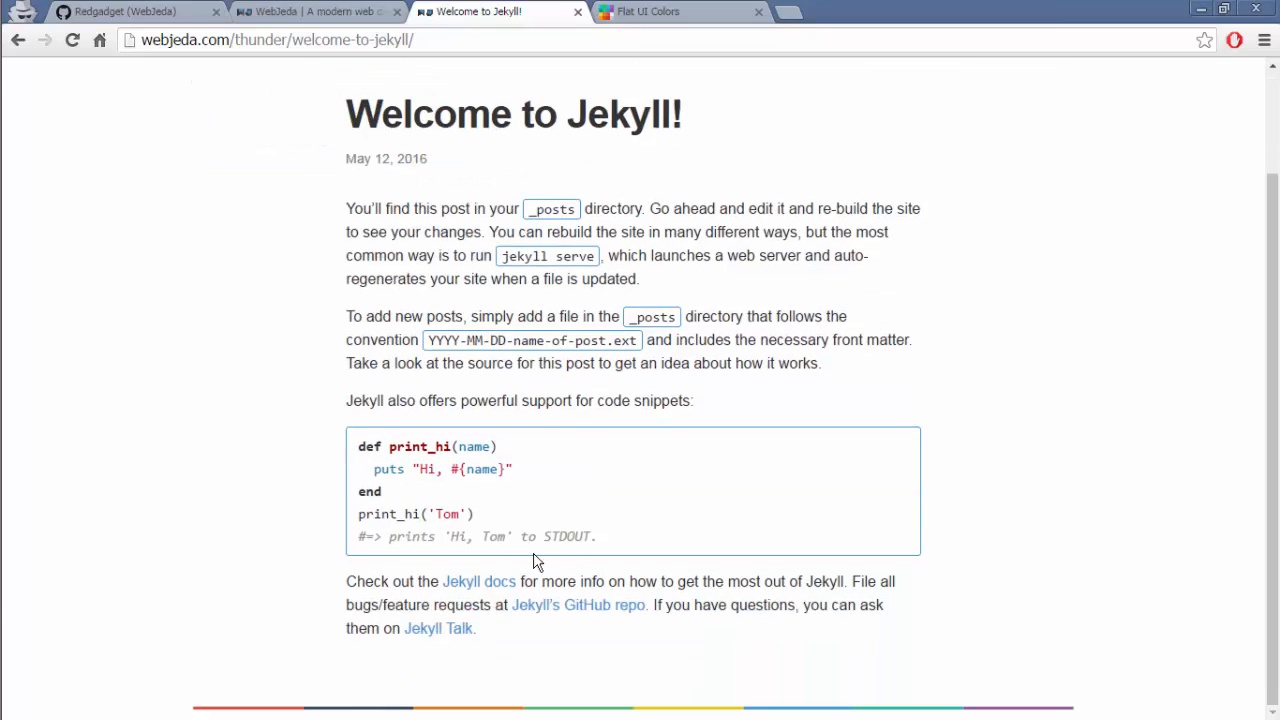
pyautogui.moveTo(1070, 700)
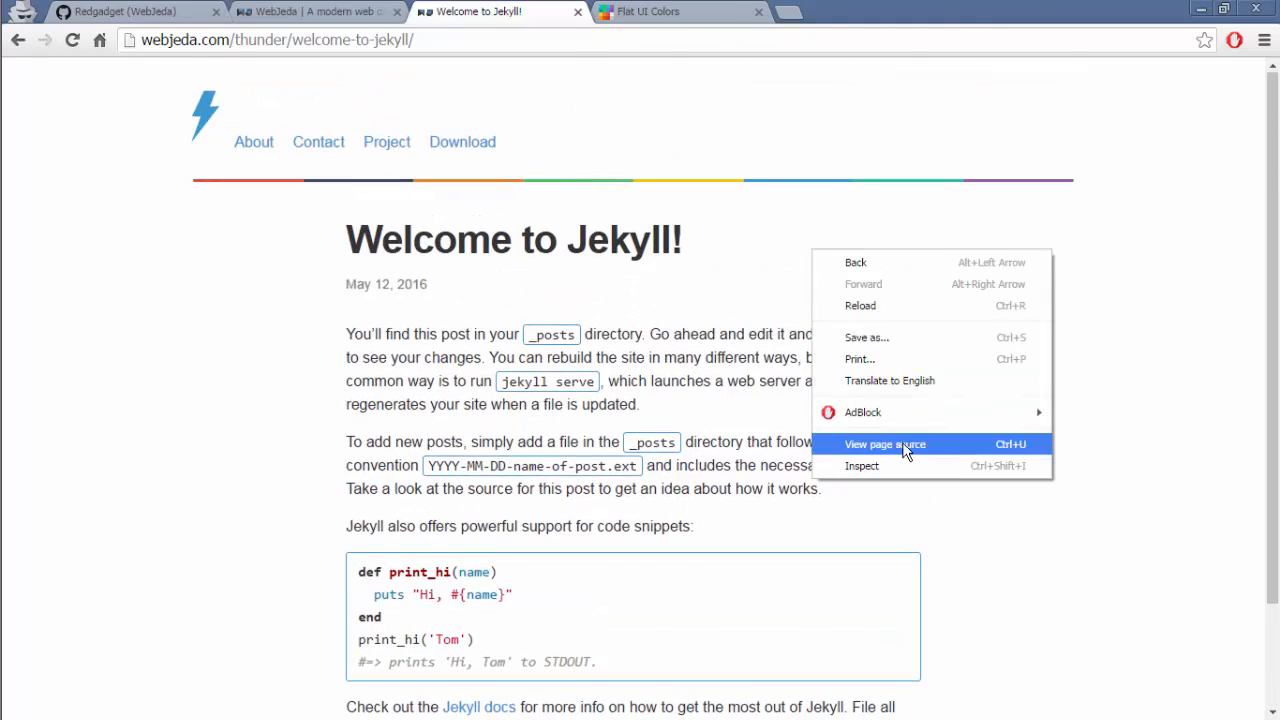
pyautogui.click(884, 444)
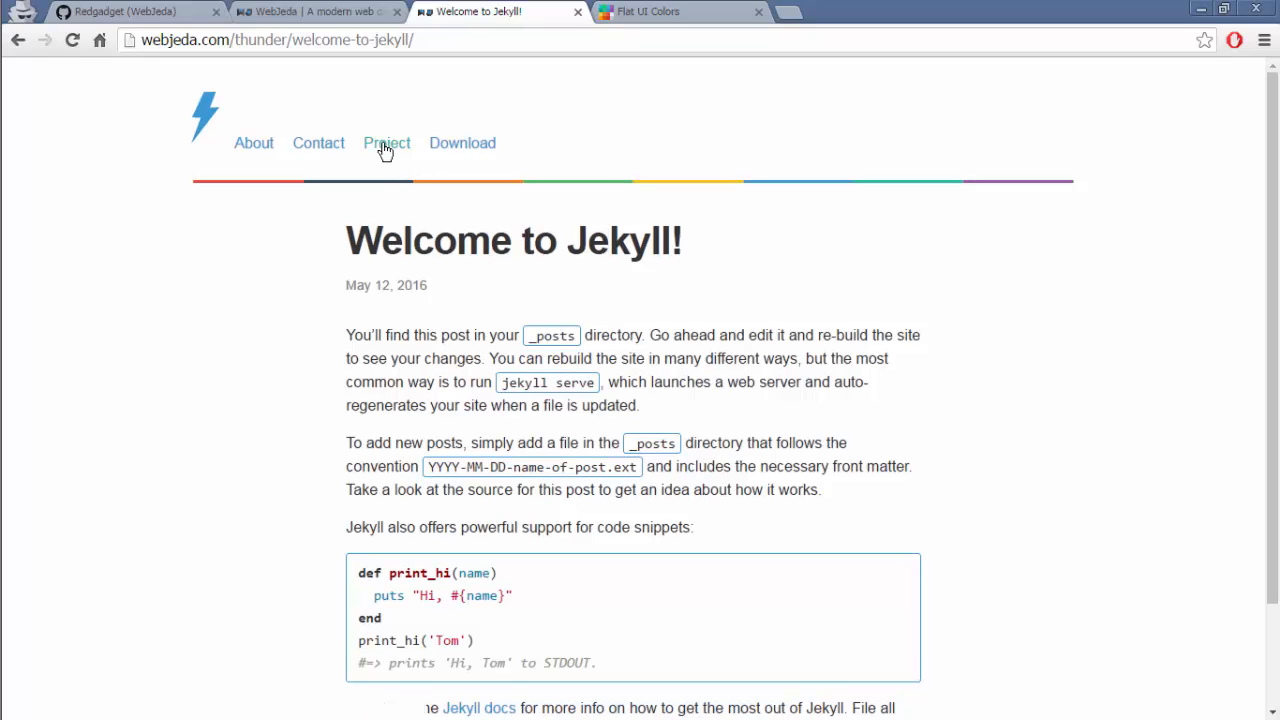
# - Go from the demo header to sharu725/thunder on GitHub and fork it as Redgadget/thunder
pyautogui.click(386, 142)
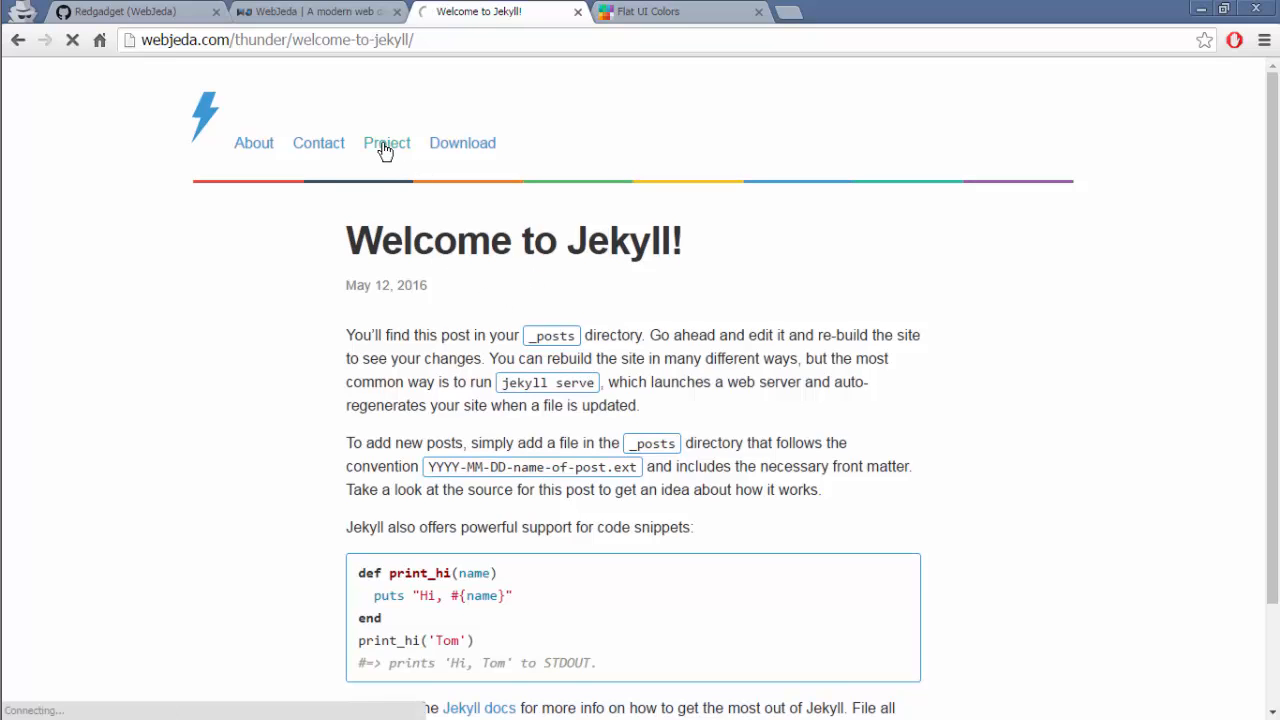
pyautogui.click(386, 143)
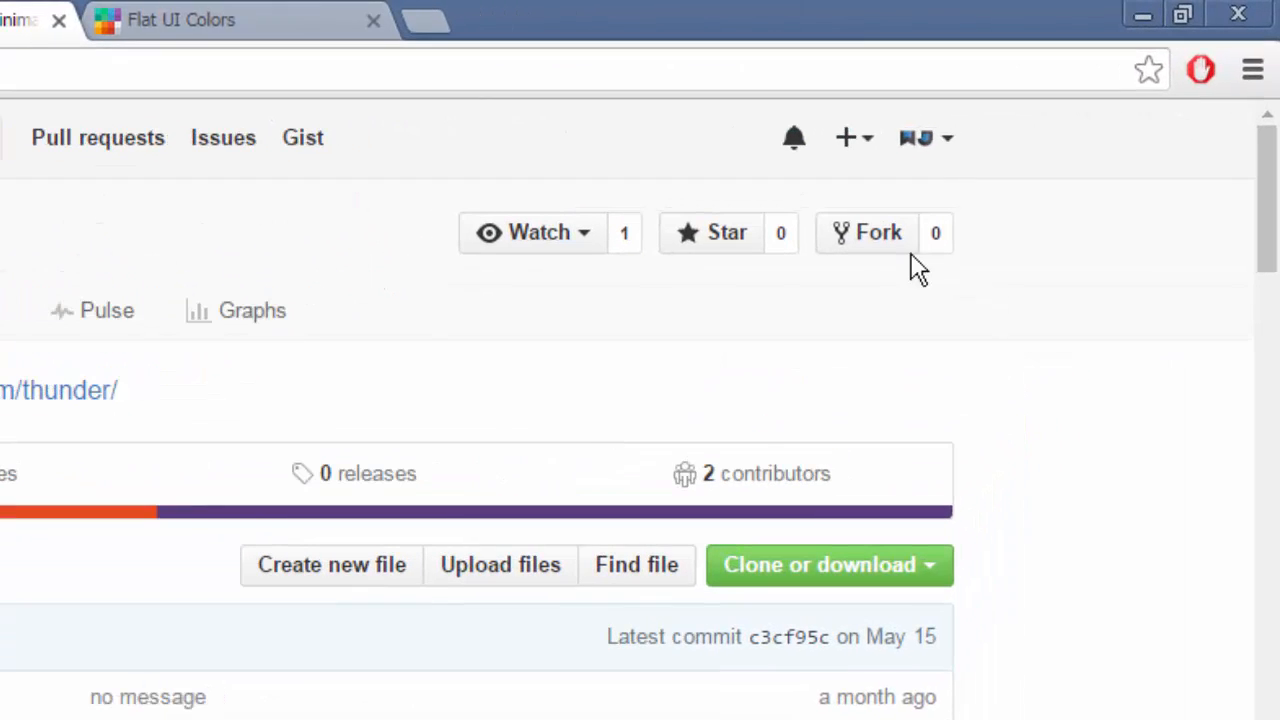
pyautogui.click(878, 232)
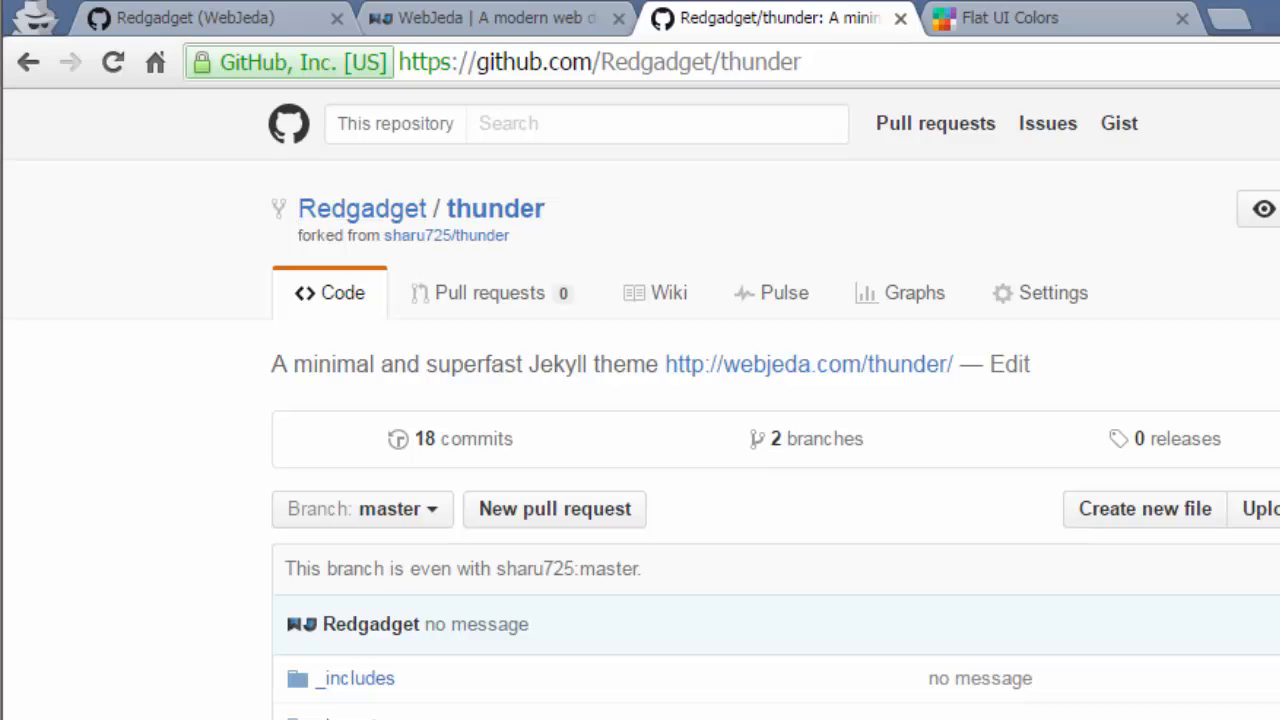
pyautogui.moveTo(463, 612)
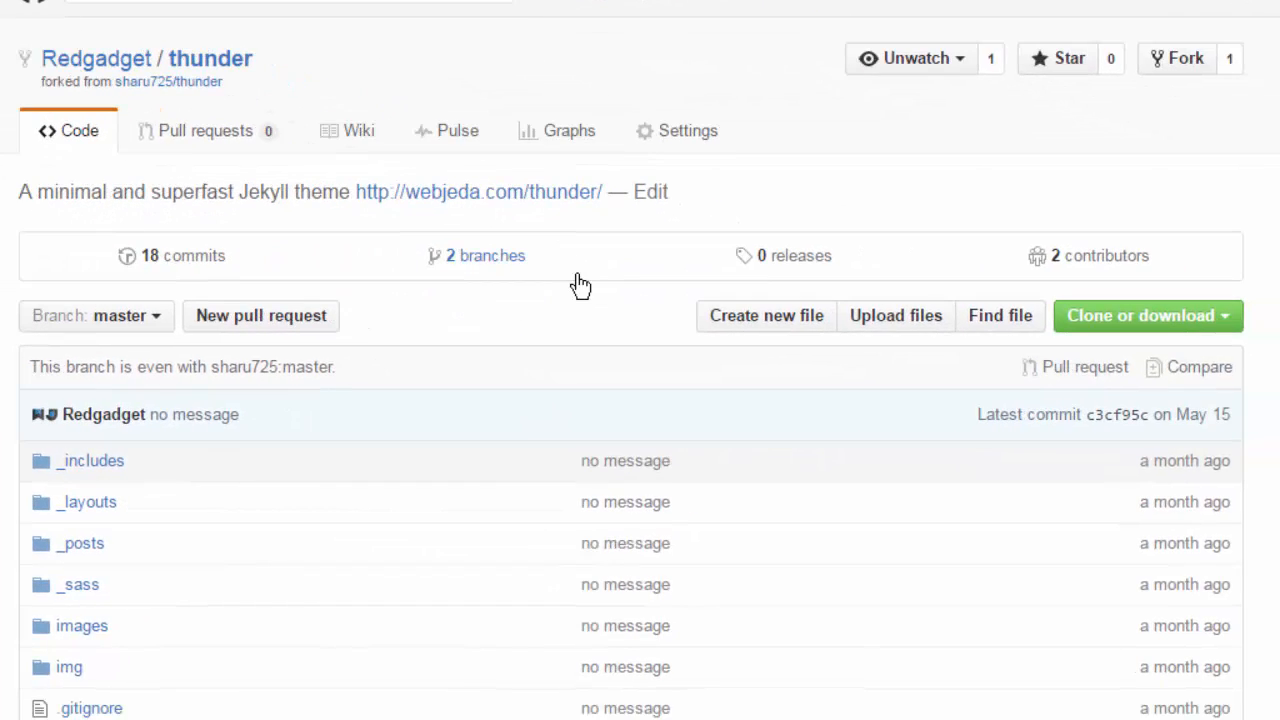
pyautogui.moveTo(490, 265)
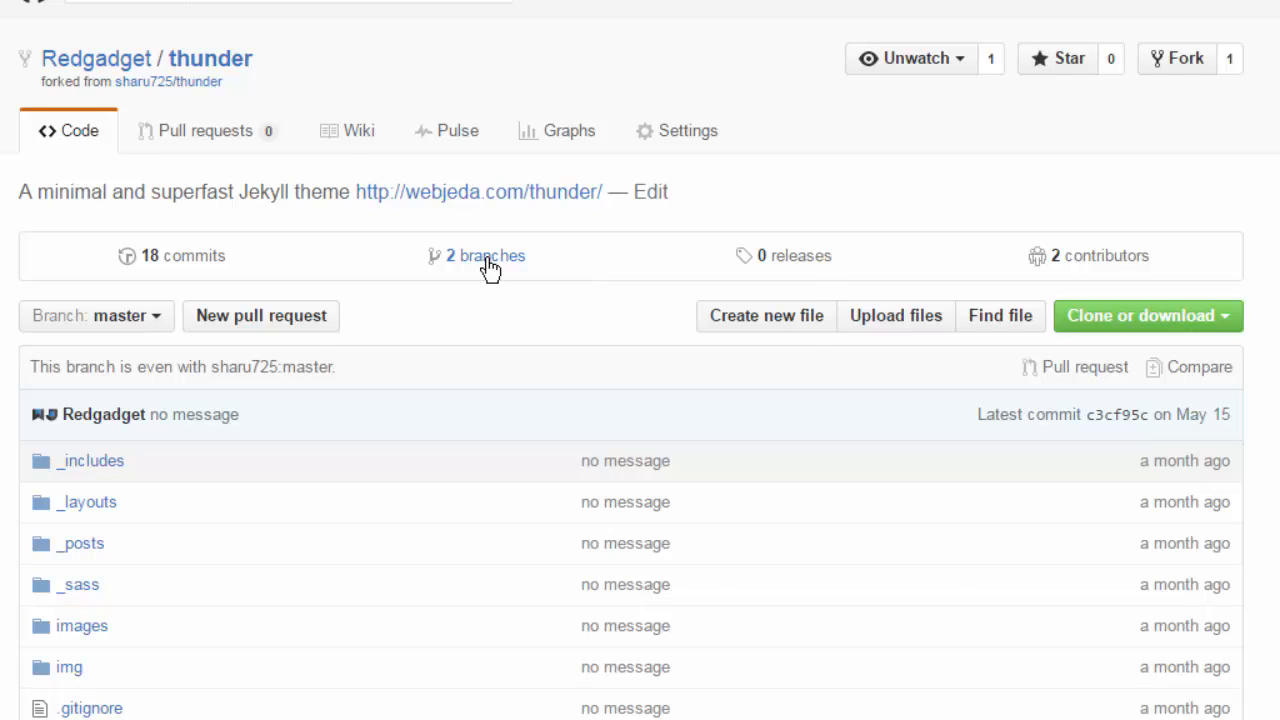
# - Delete the gh-pages branch from the branches list, leaving only master, and return to Code
pyautogui.click(485, 255)
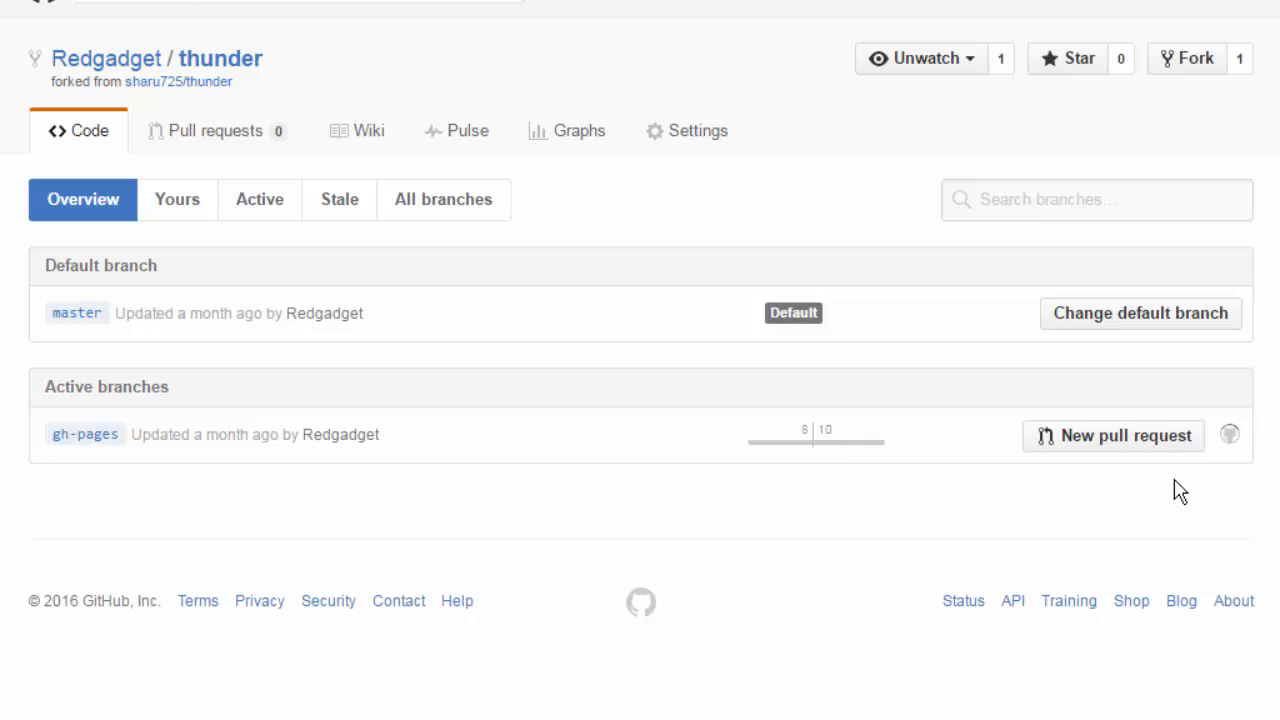
pyautogui.click(1229, 434)
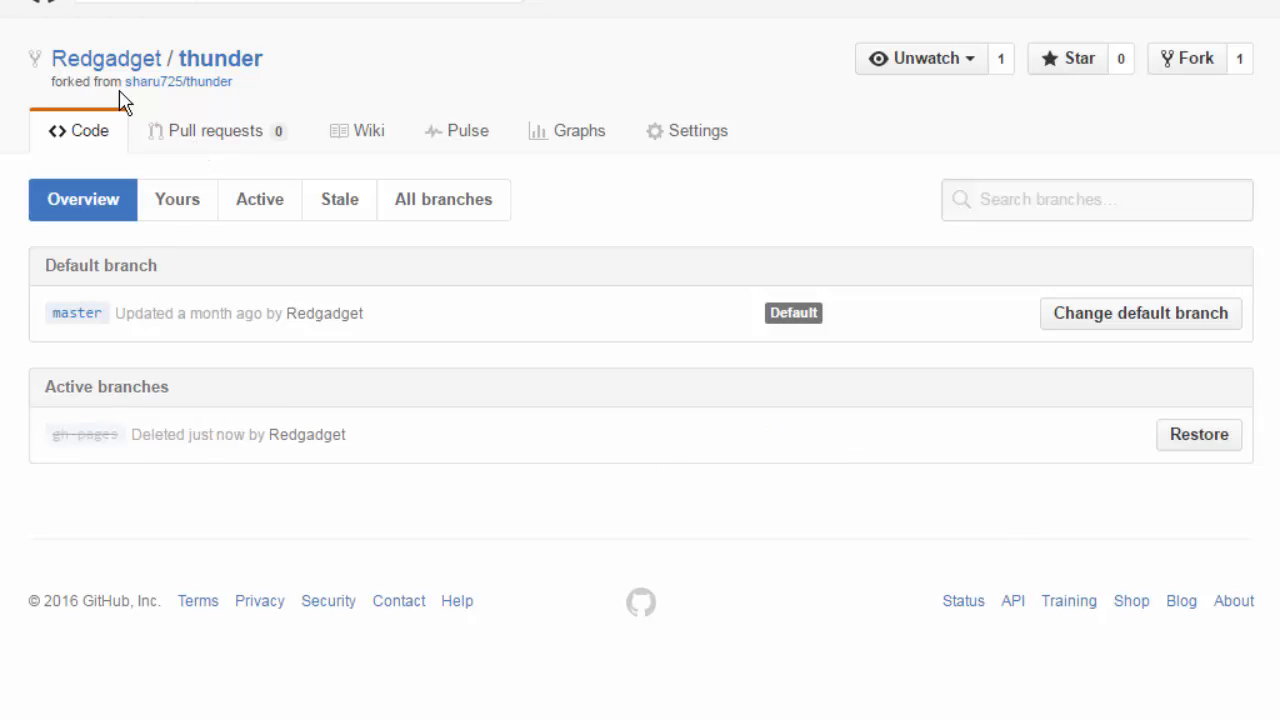
pyautogui.click(78, 130)
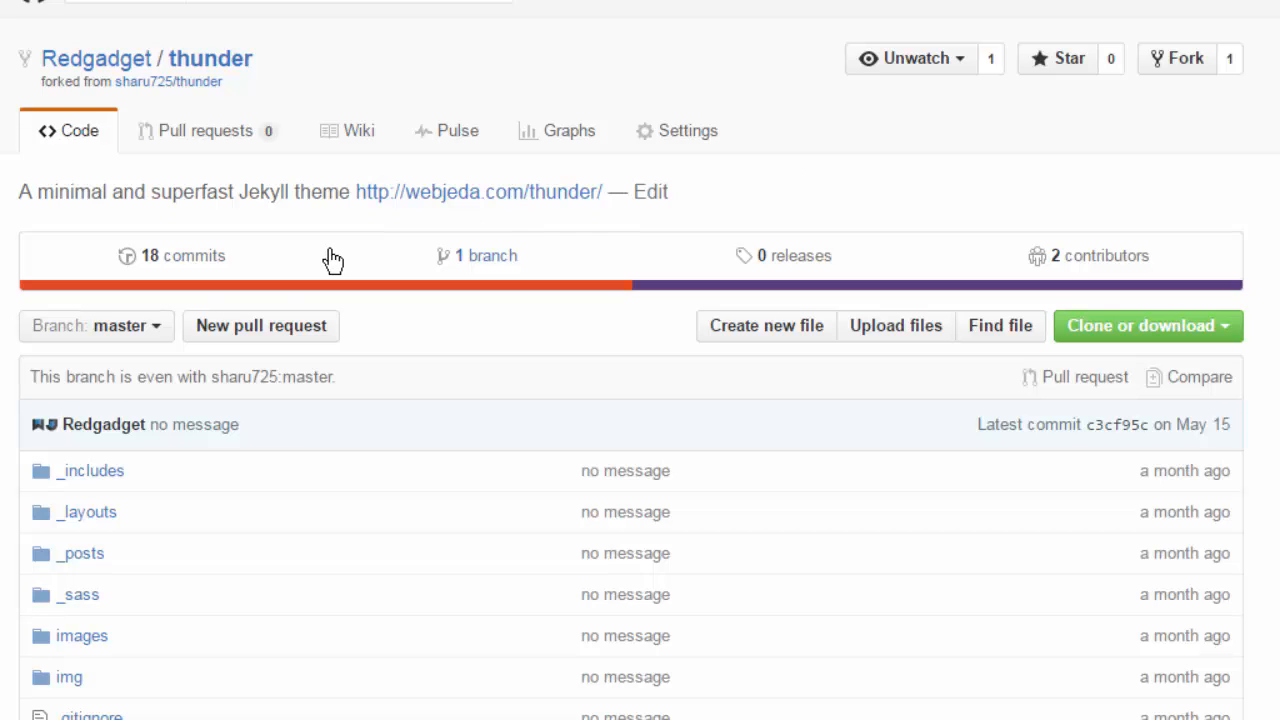
# - Create a new gh-pages branch from master via the branch dropdown
pyautogui.write('gh')
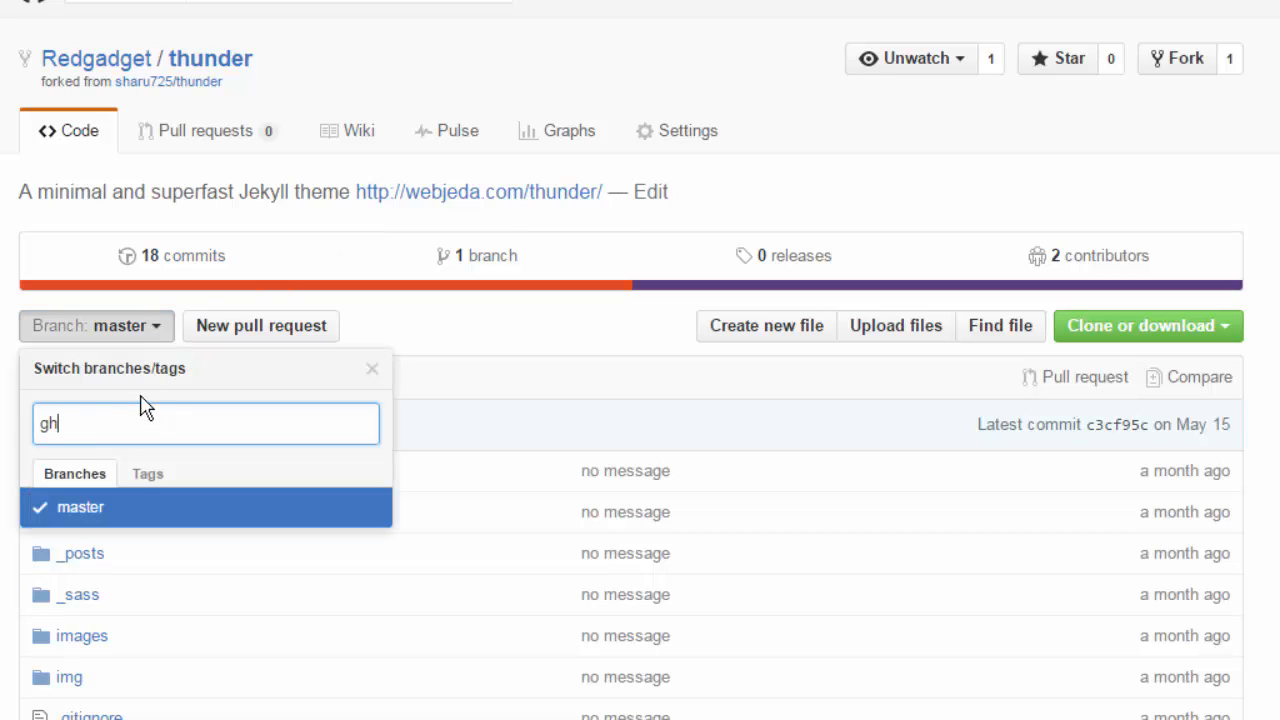
pyautogui.write('-pages')
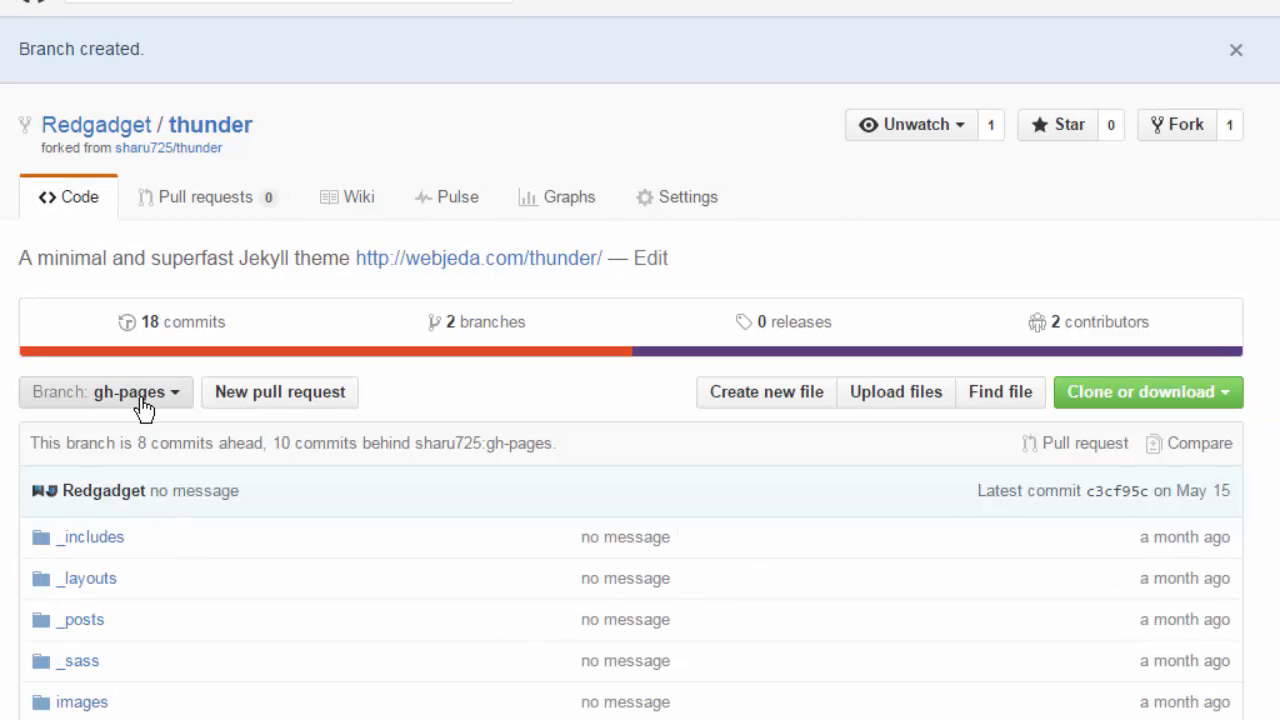
pyautogui.moveTo(677, 197)
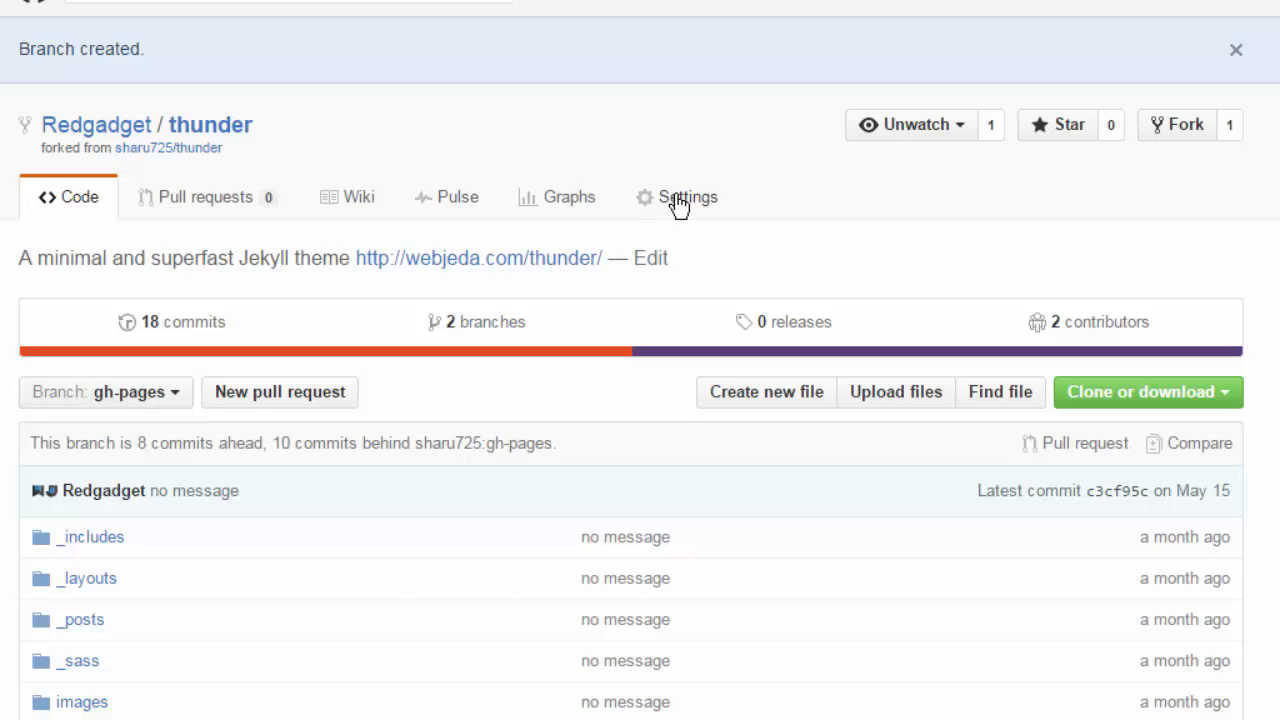
# - From Settings' GitHub Pages section, visit the published site at redgadget.github.io/thunder
pyautogui.click(687, 196)
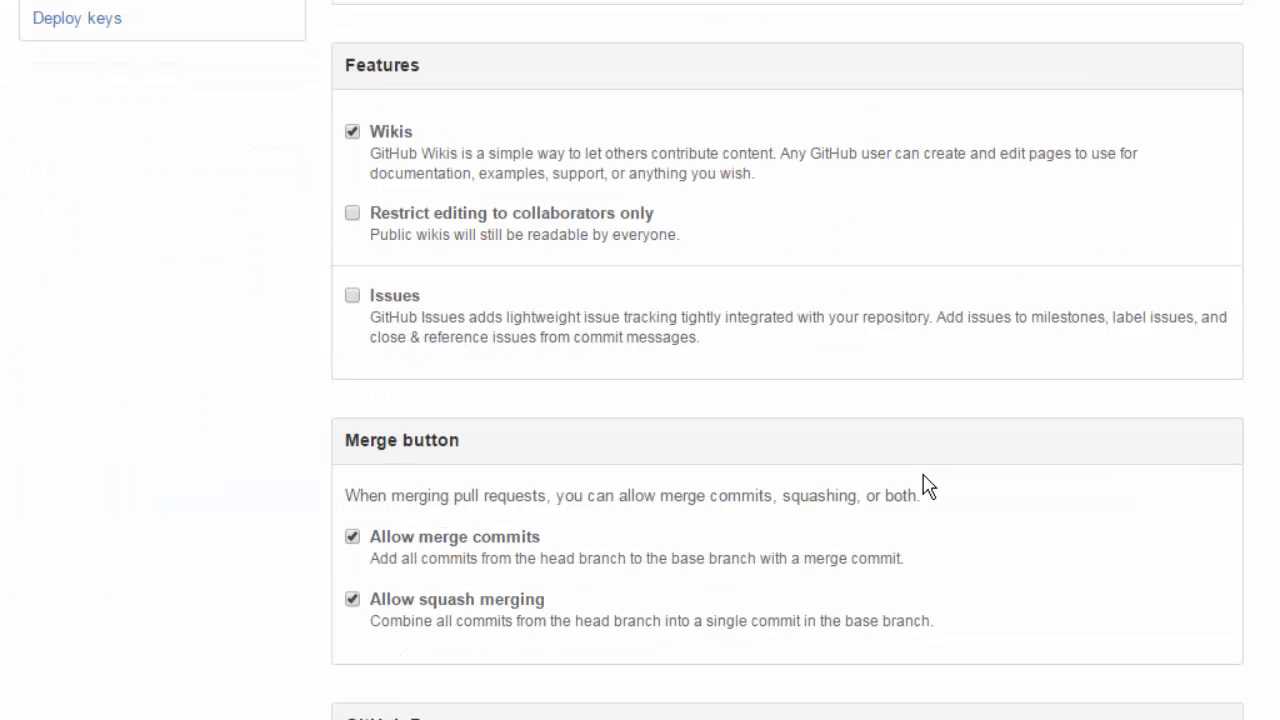
pyautogui.scroll(-3)
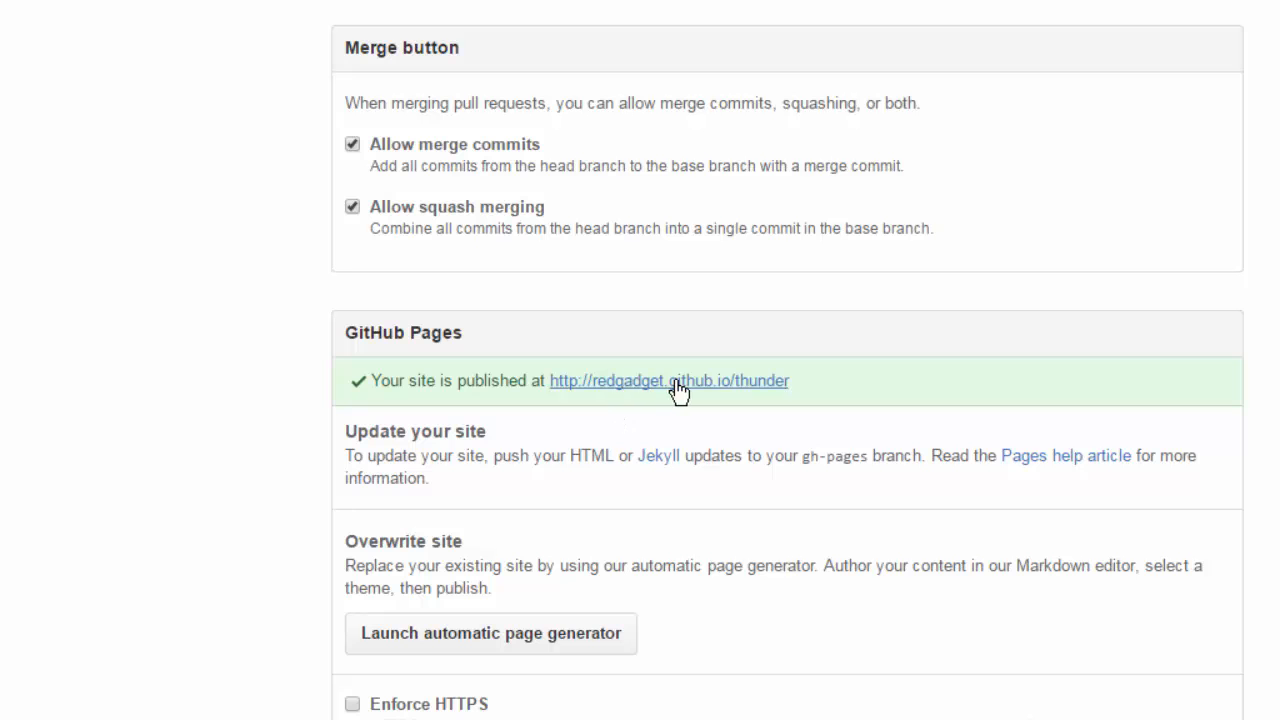
pyautogui.click(667, 381)
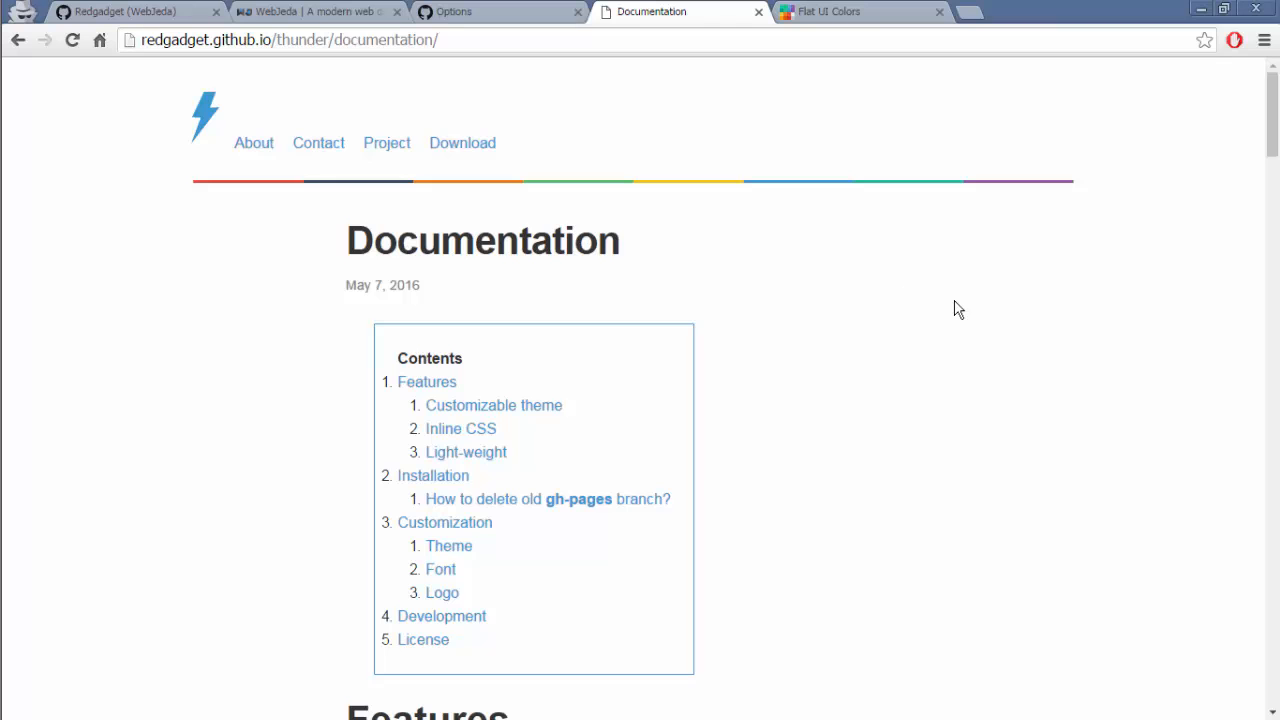
pyautogui.scroll(-3)
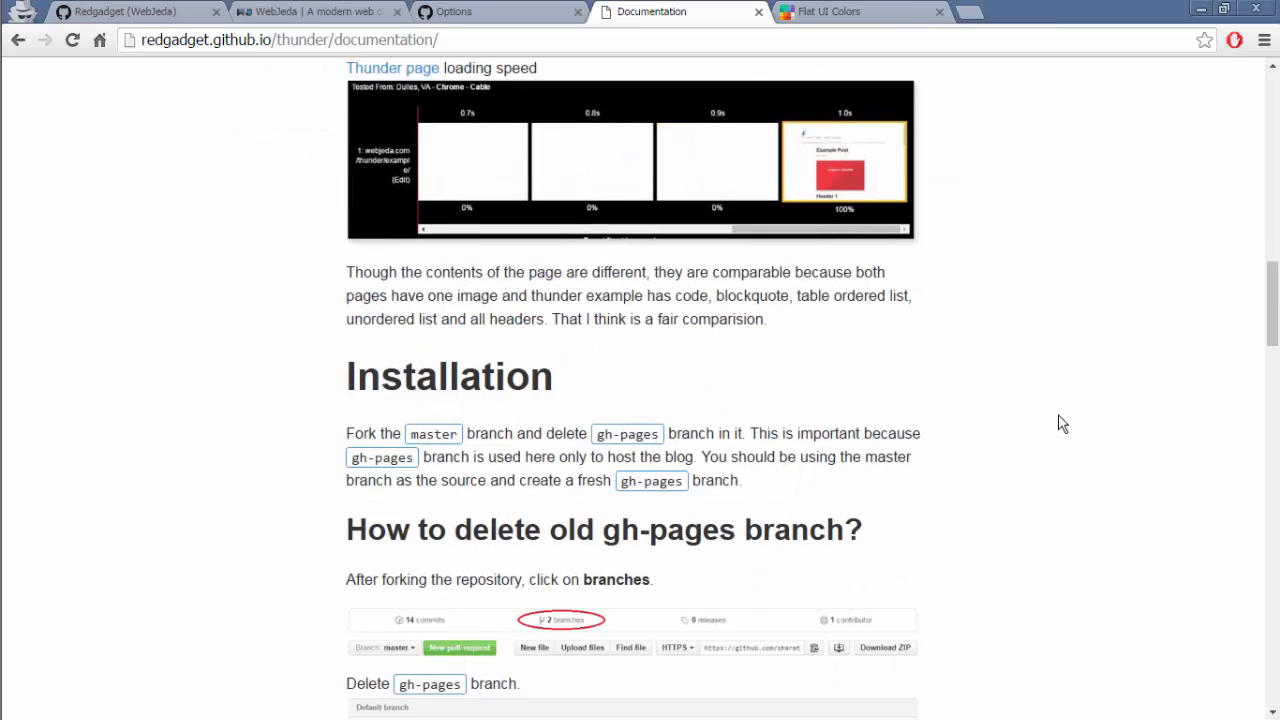
pyautogui.scroll(-3)
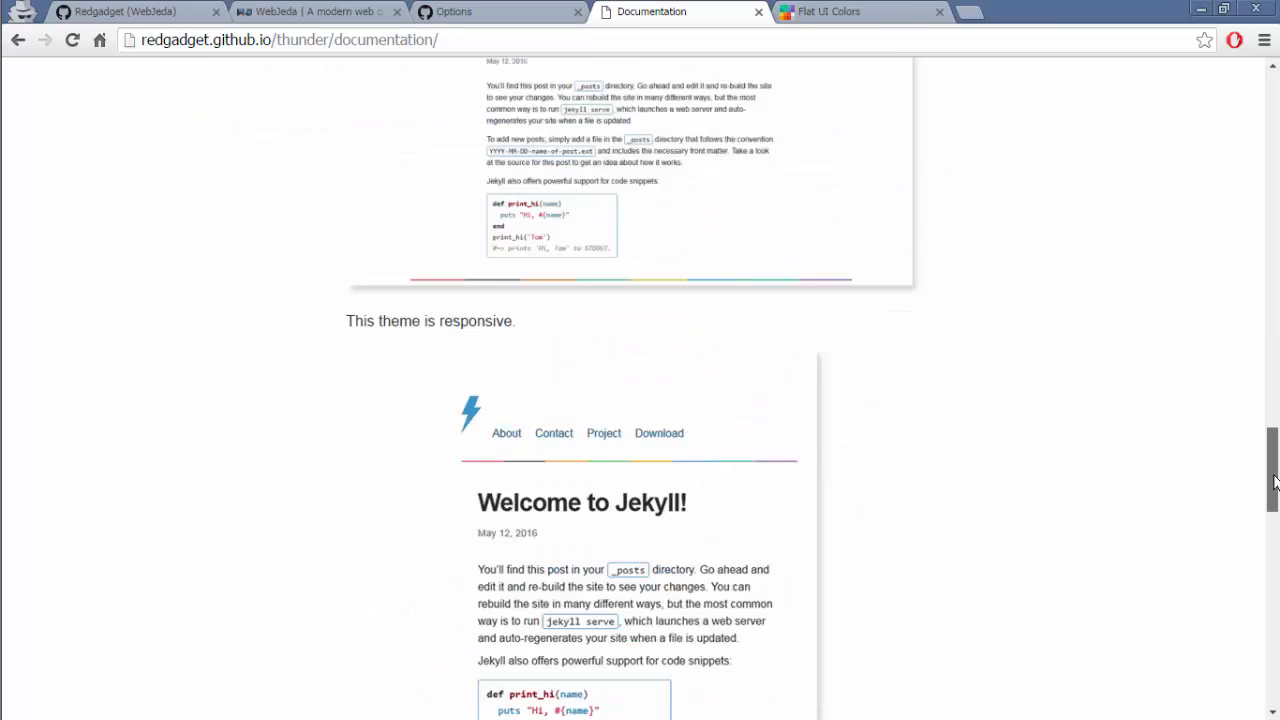
pyautogui.scroll(-3)
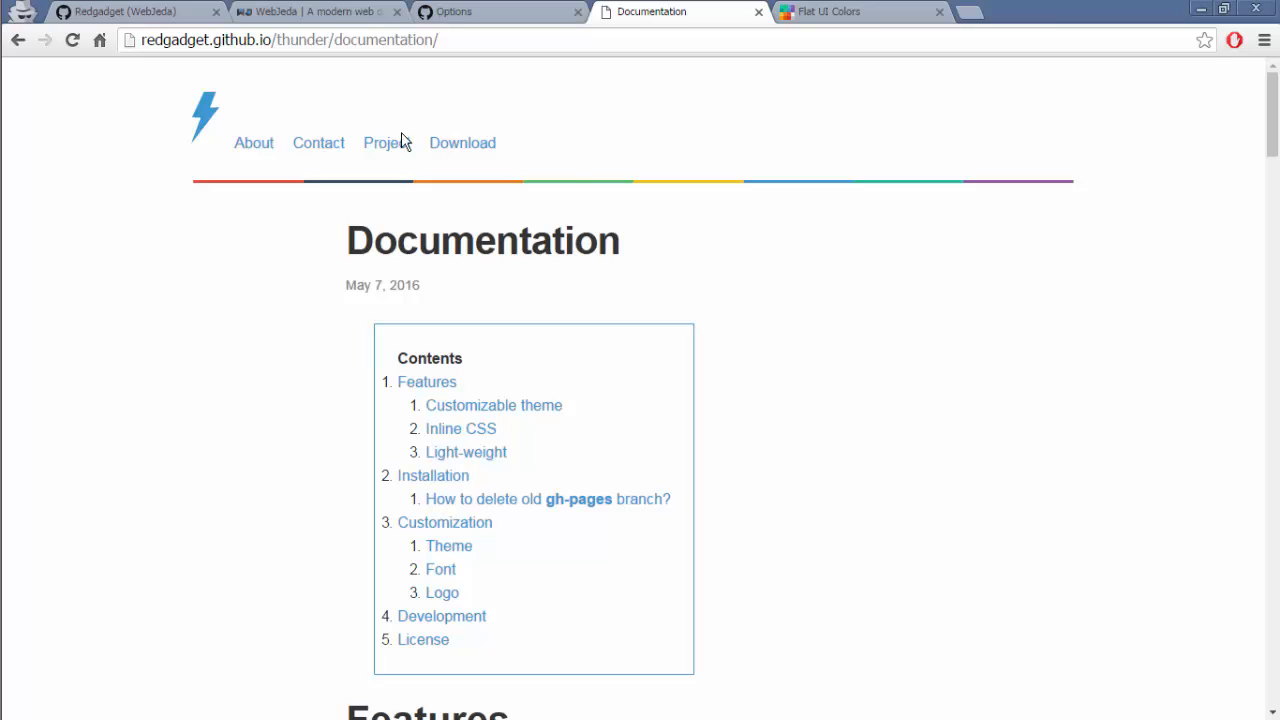
pyautogui.moveTo(478, 163)
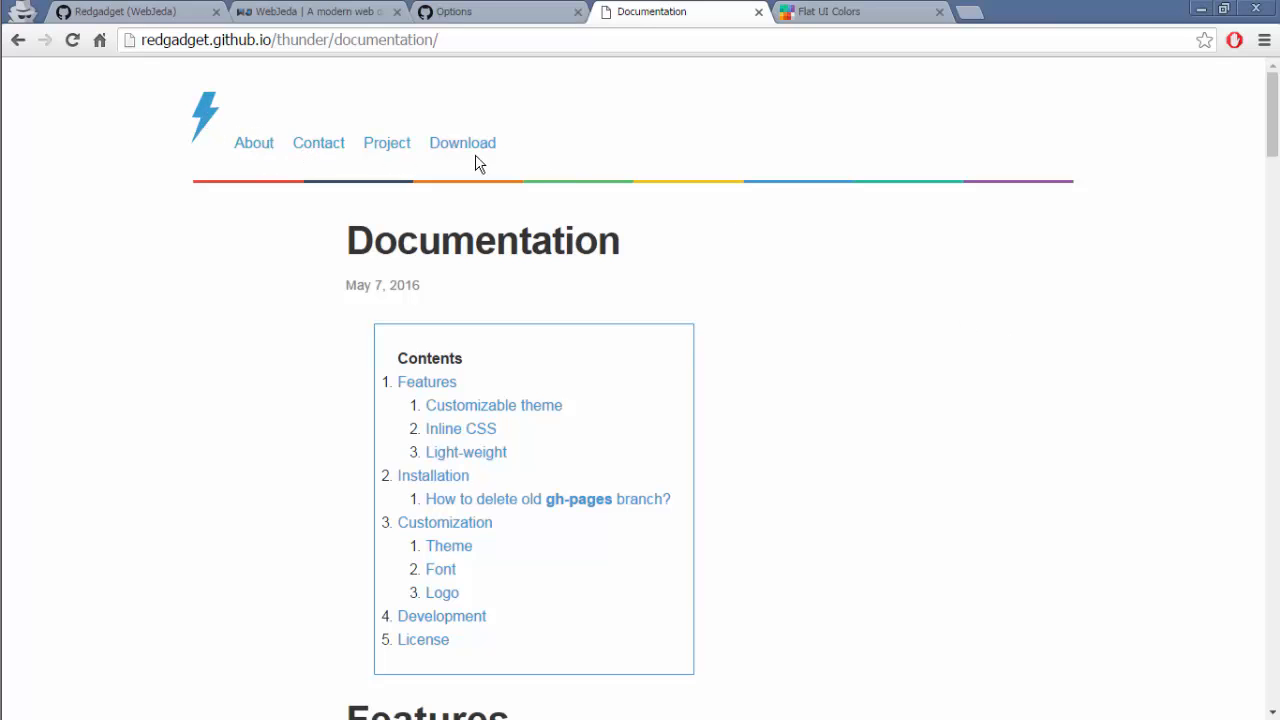
pyautogui.moveTo(214, 173)
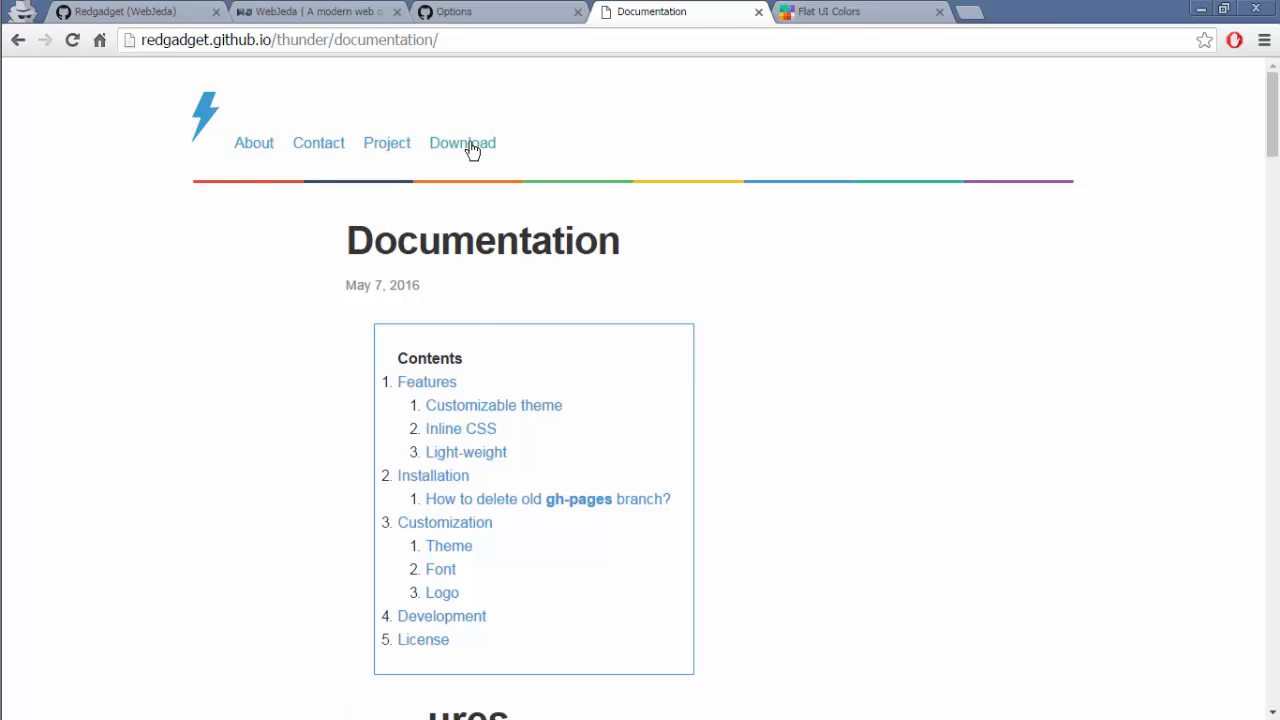
pyautogui.scroll(-3)
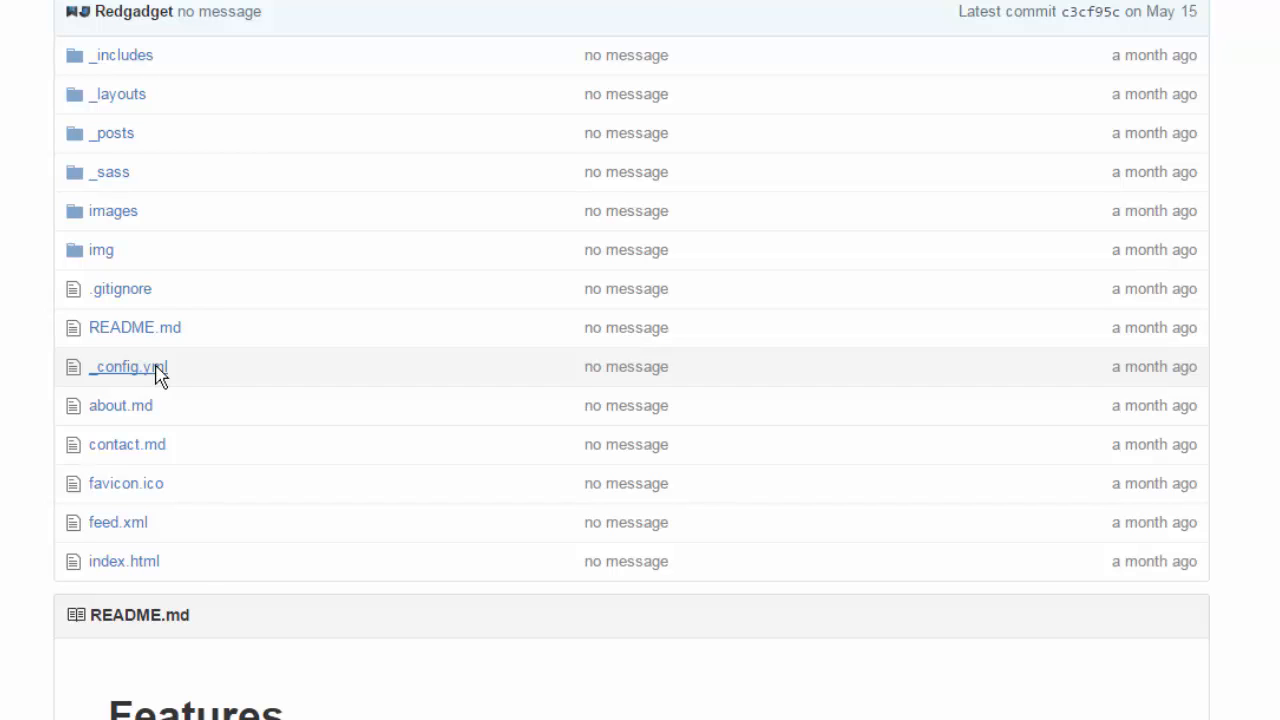
# - Bring _config.yml into the editor and scroll to its color-1 and color-2 lines
pyautogui.click(122, 367)
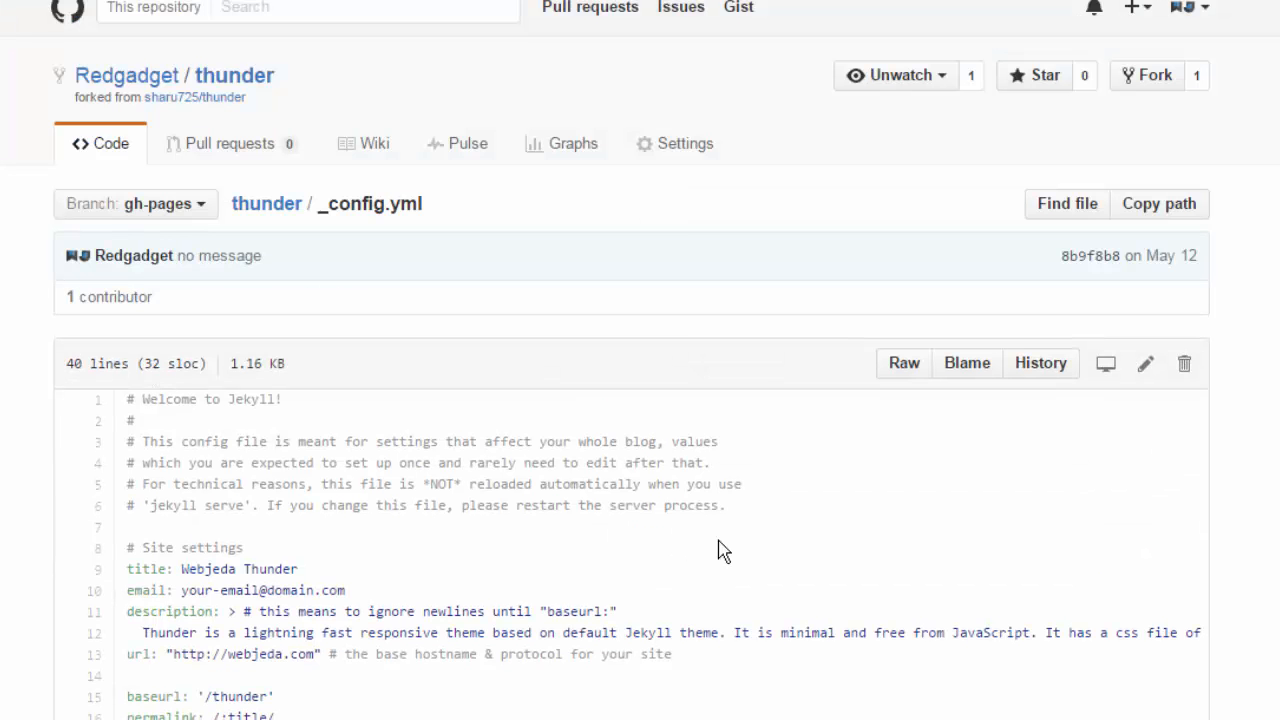
pyautogui.scroll(-3)
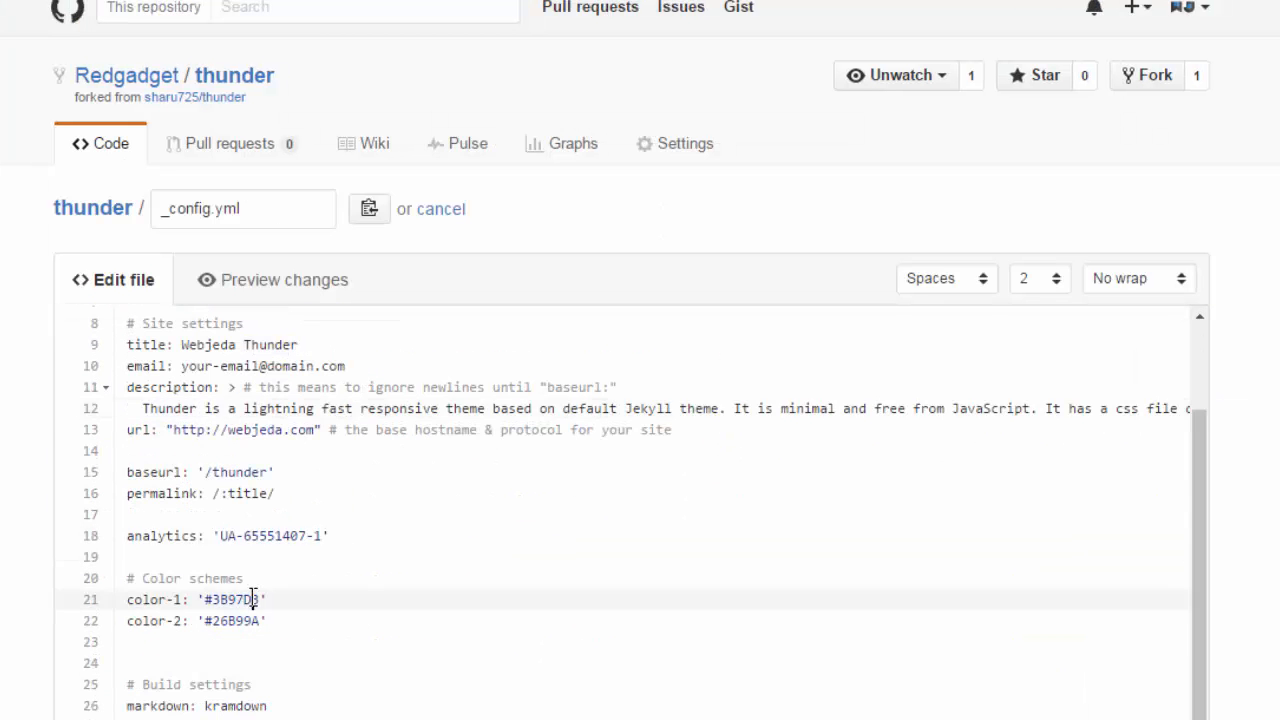
# - Pick Wisteria #8e44ad from Flat UI Colors and replace the color-1 value with it
pyautogui.click(855, 11)
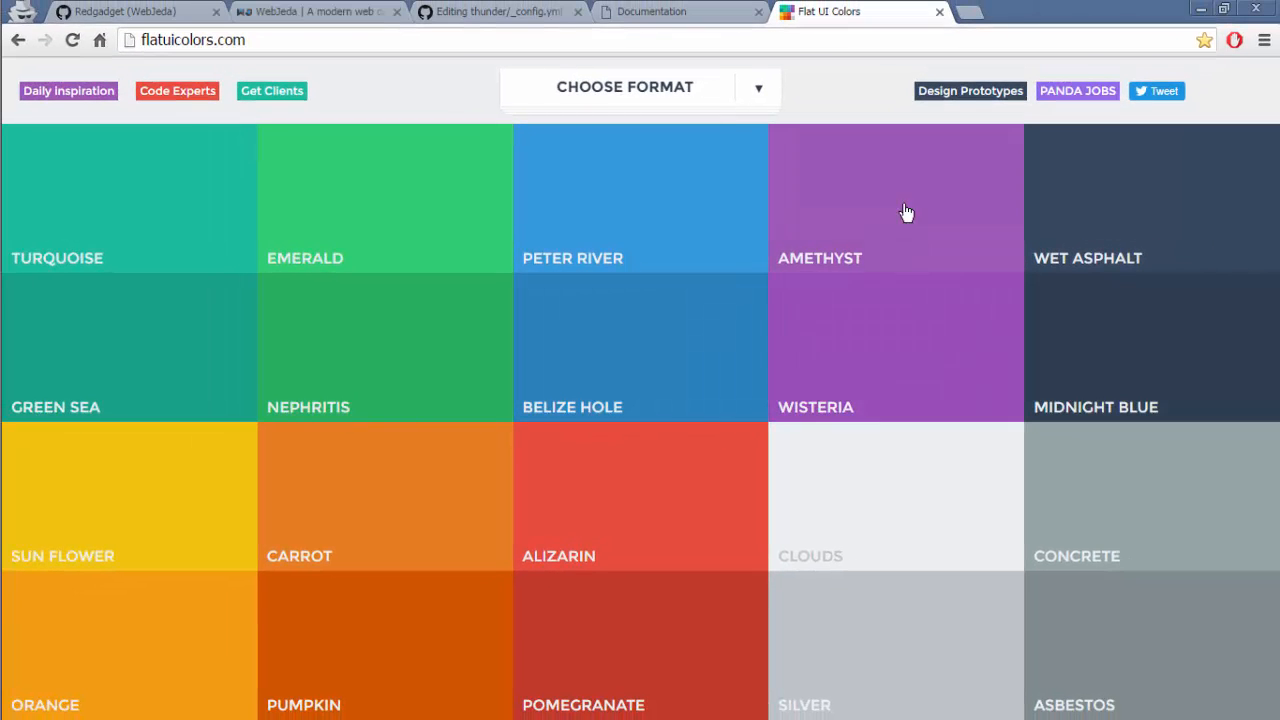
pyautogui.moveTo(1177, 9)
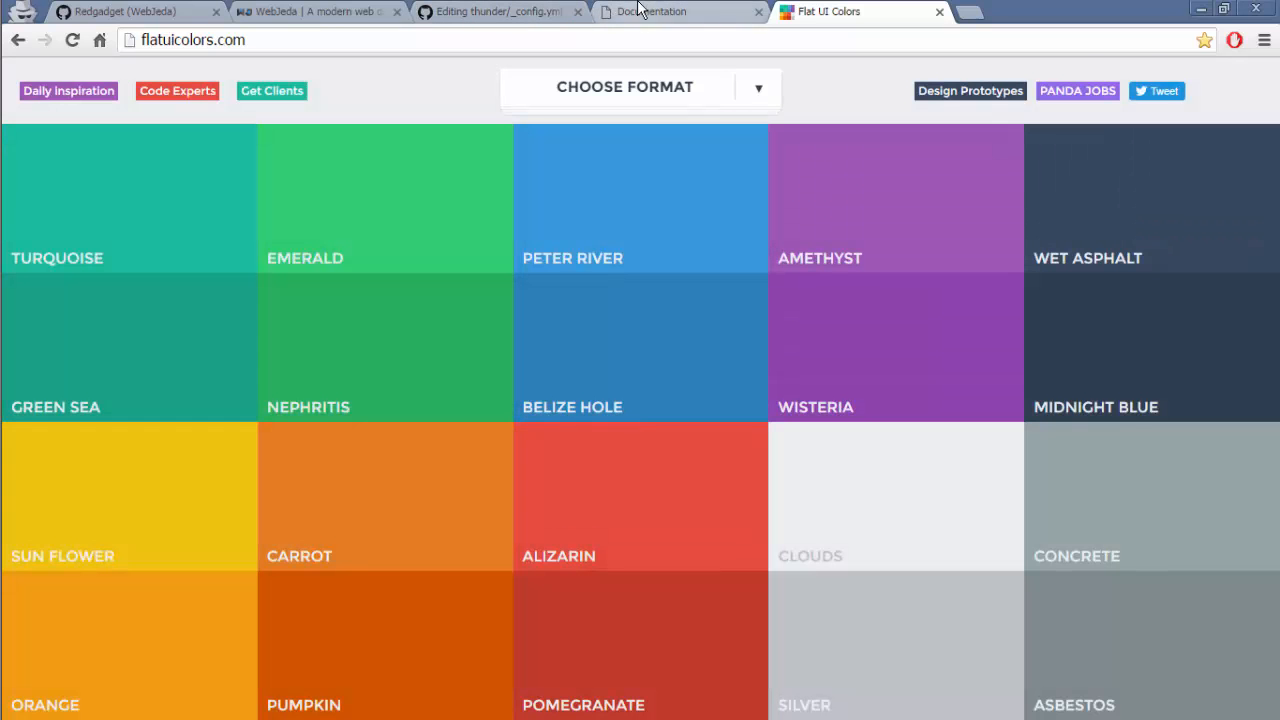
pyautogui.click(495, 11)
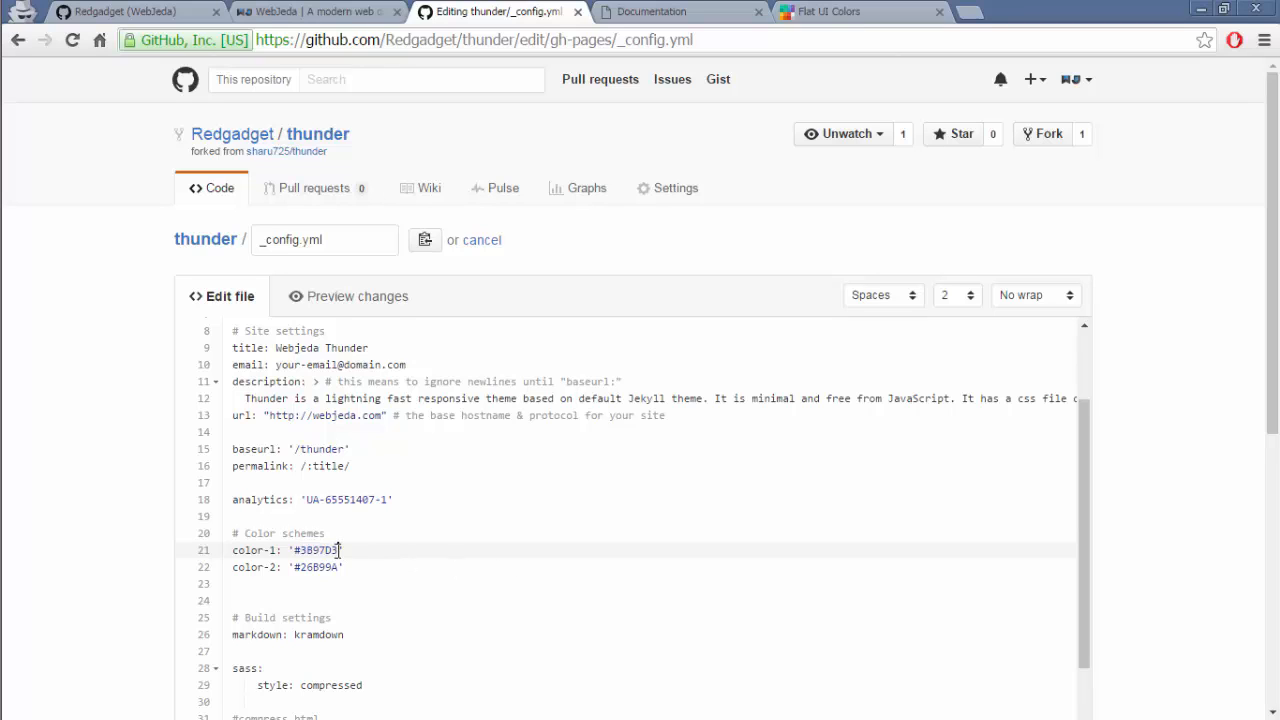
pyautogui.doubleClick(315, 550)
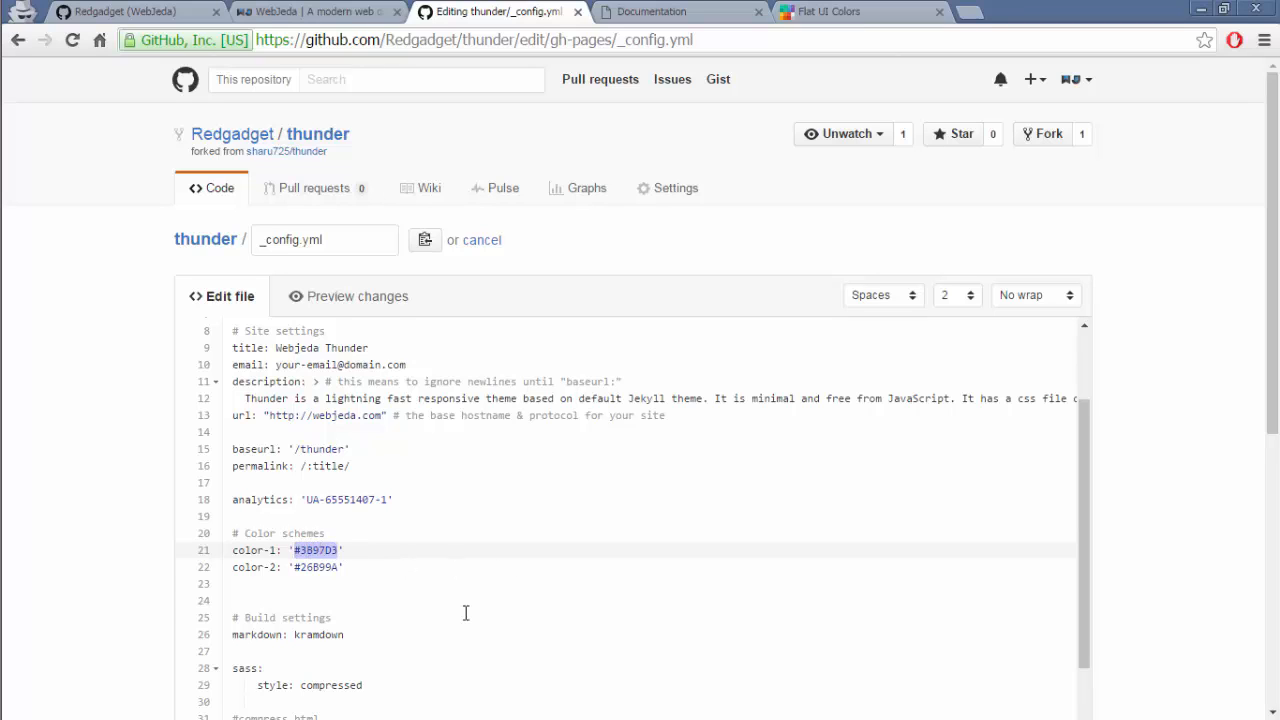
pyautogui.click(828, 11)
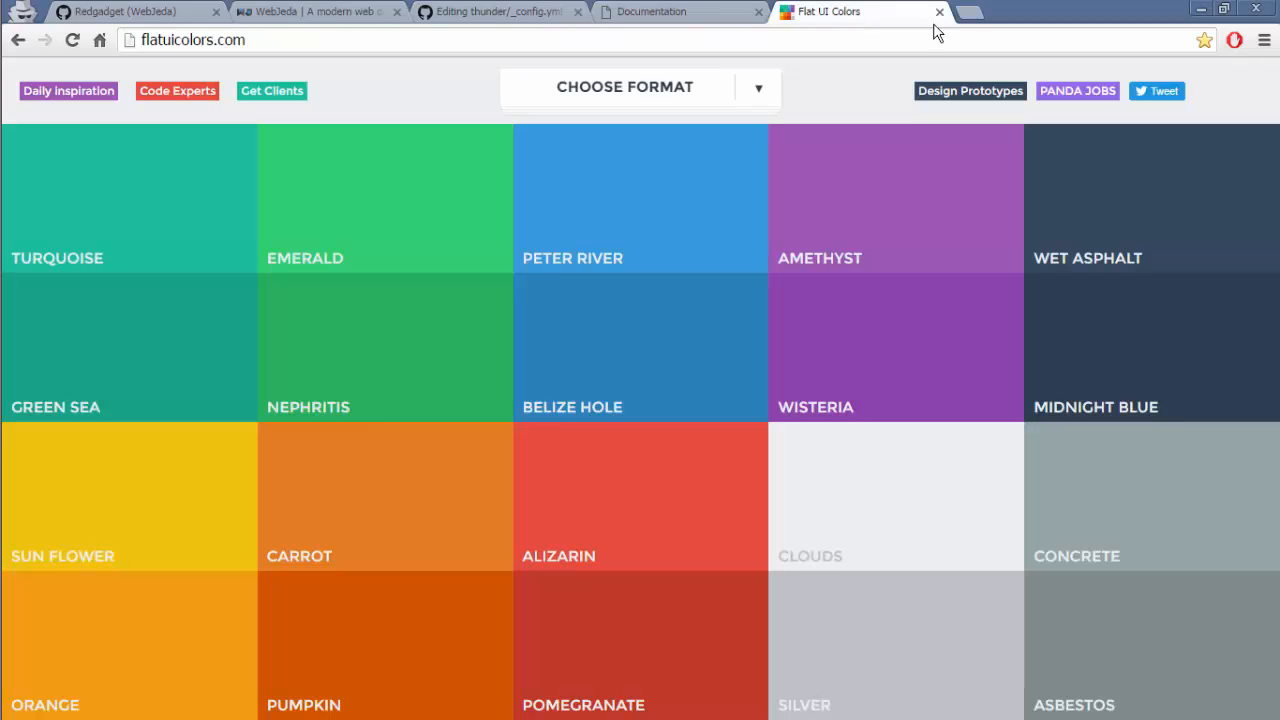
pyautogui.moveTo(864, 389)
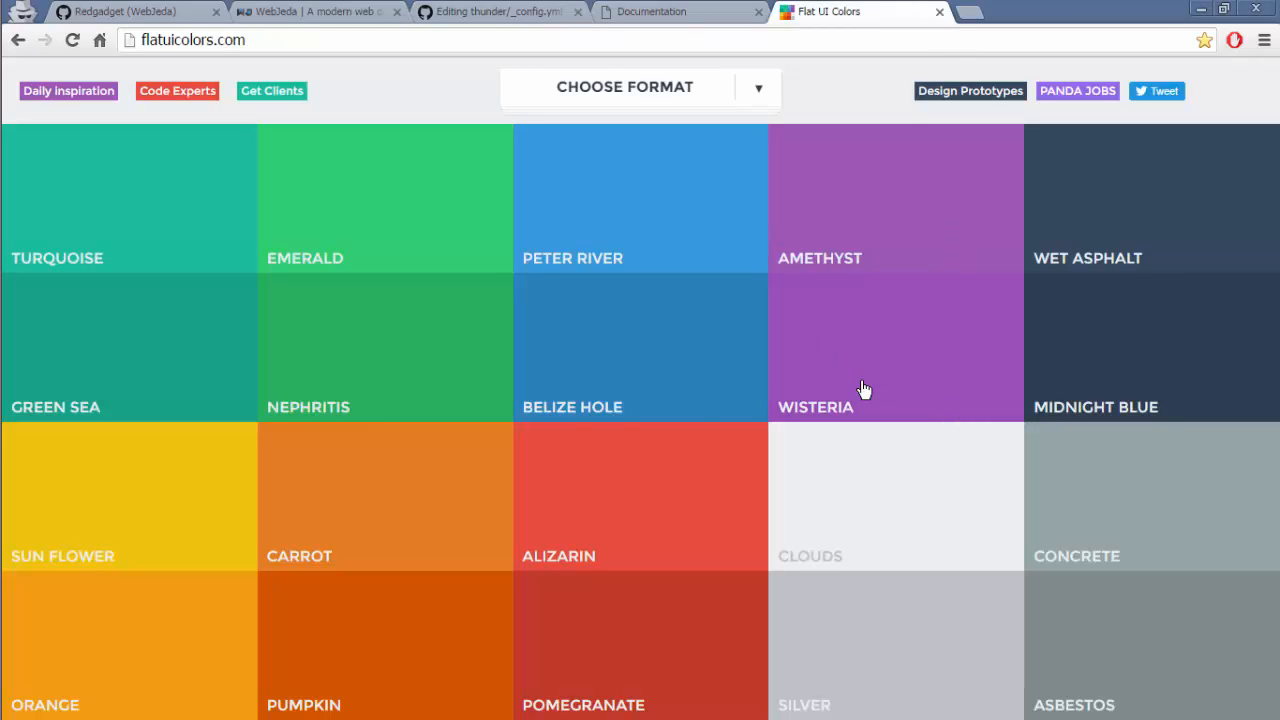
pyautogui.moveTo(889, 348)
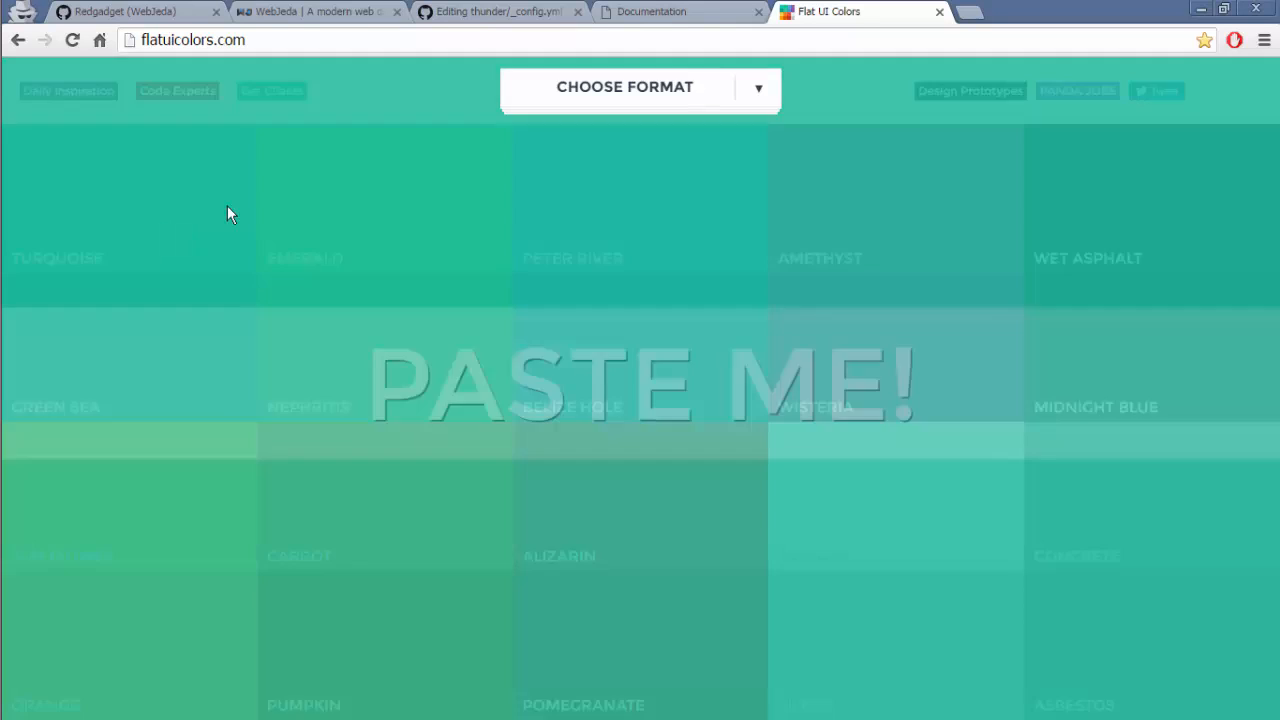
# - Set color-2 to Turquoise #1abc9c, commit the changes and return to the Documentation page
pyautogui.click(495, 11)
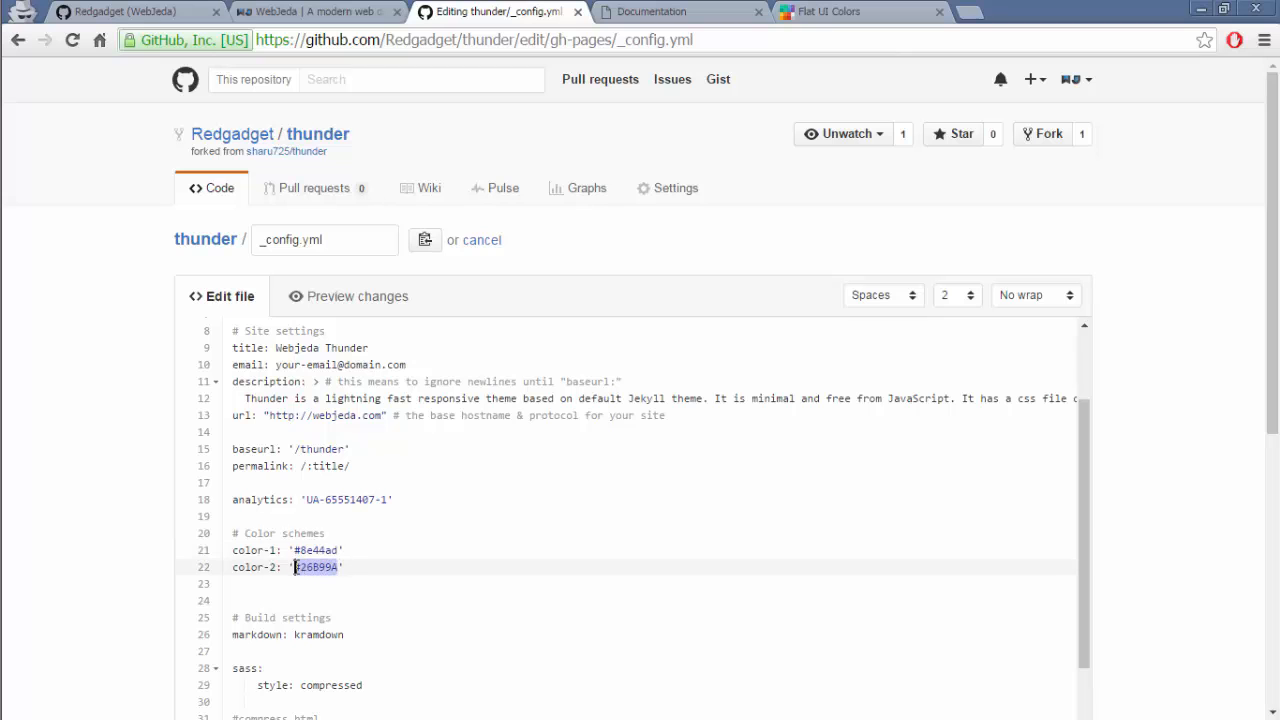
pyautogui.write('1abc9c')
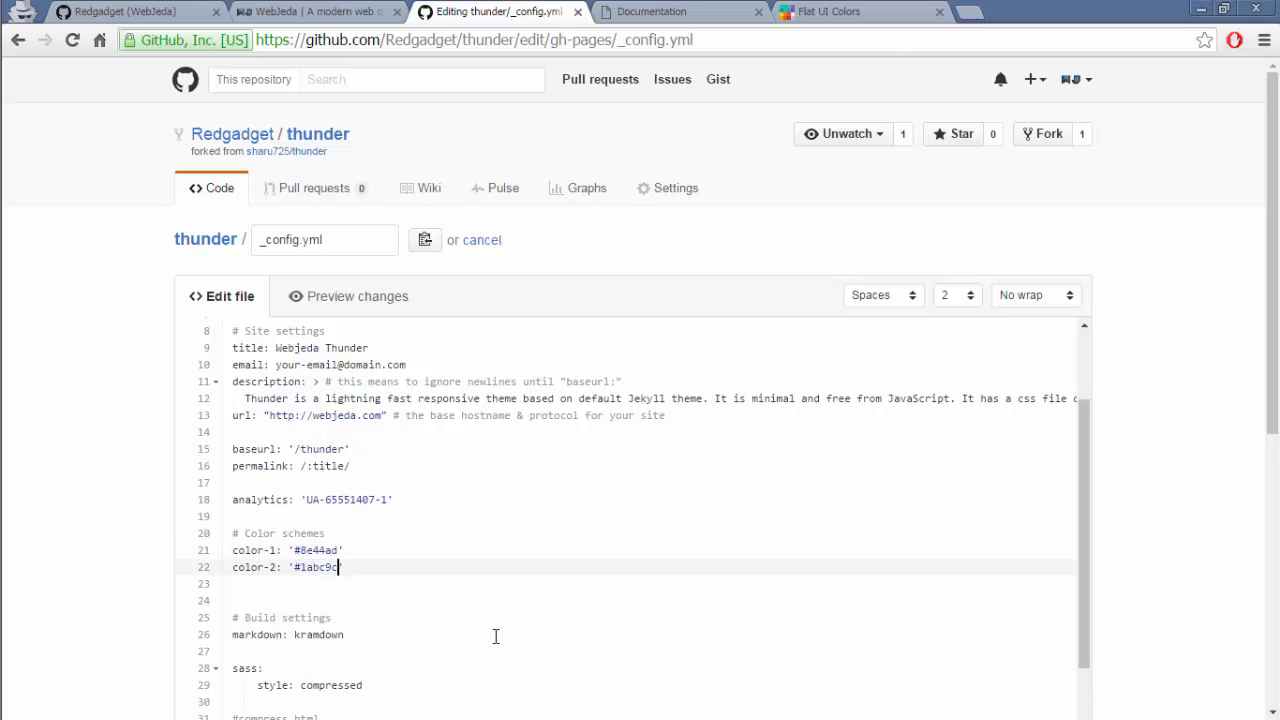
pyautogui.scroll(-3)
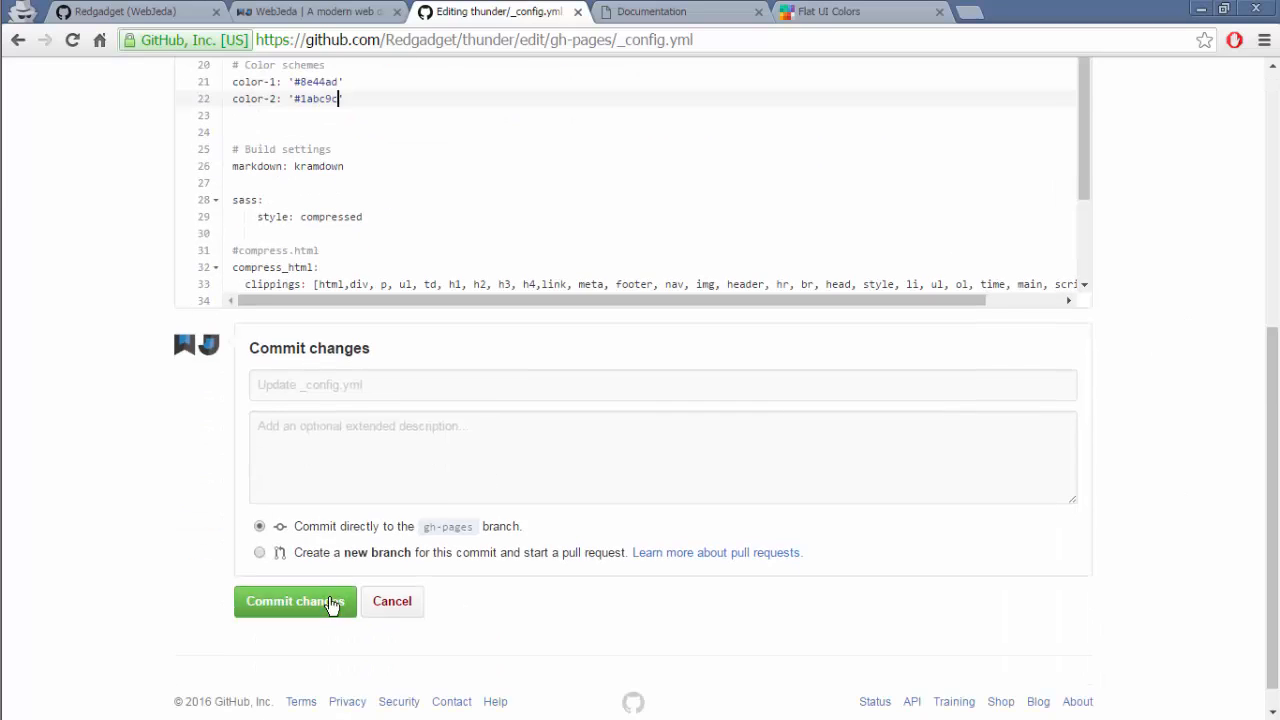
pyautogui.click(295, 601)
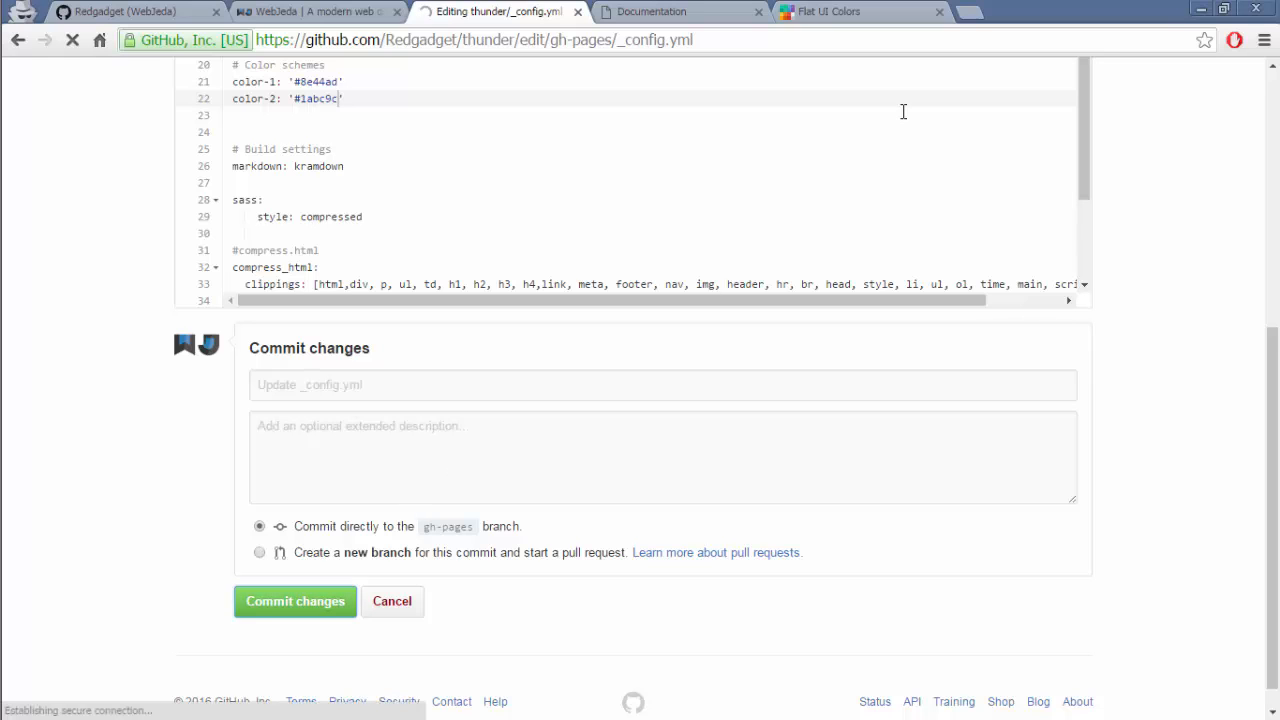
pyautogui.moveTo(549, 147)
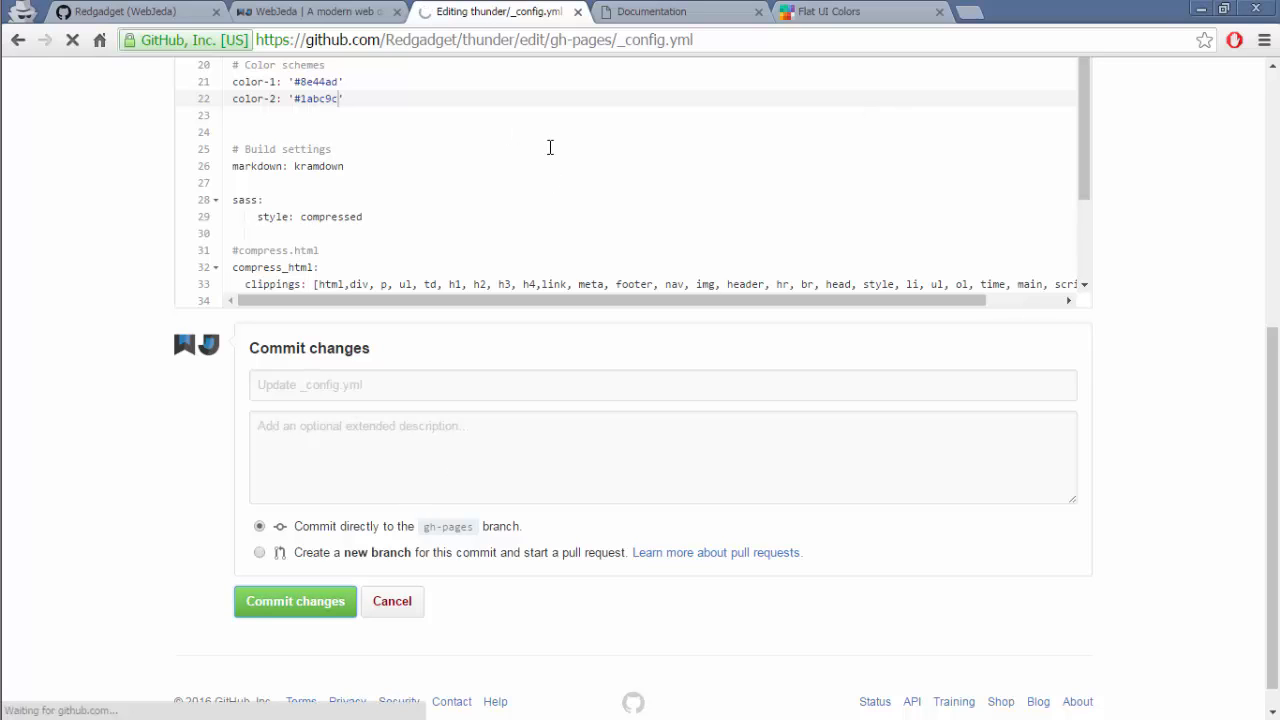
pyautogui.click(651, 11)
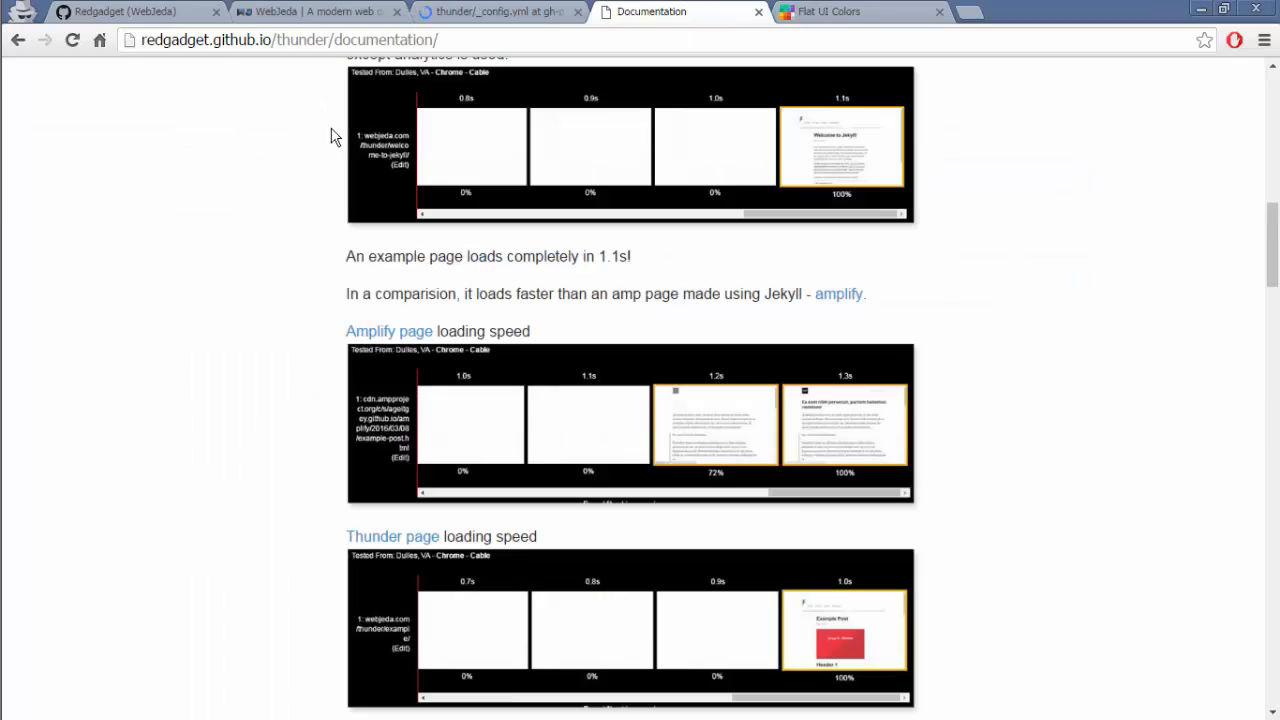
# - Reload the Documentation page and scroll down confirming the logo and links are now purple
pyautogui.scroll(3)
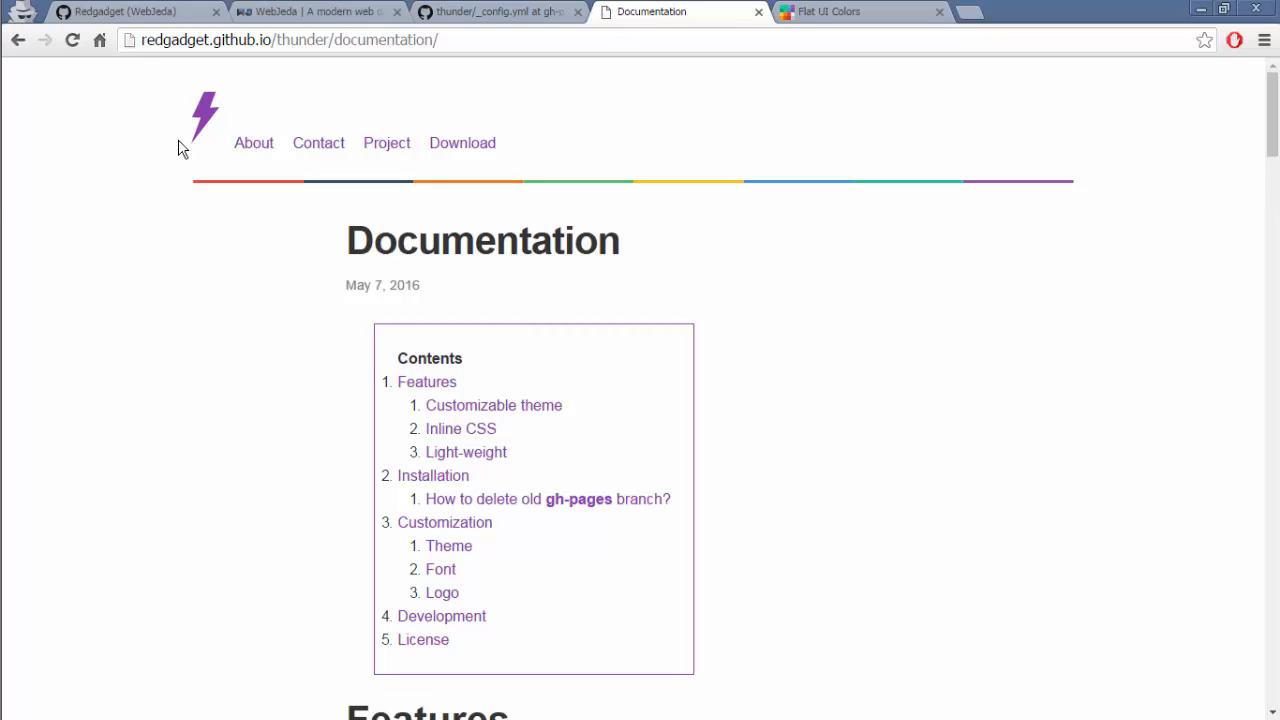
pyautogui.moveTo(386, 143)
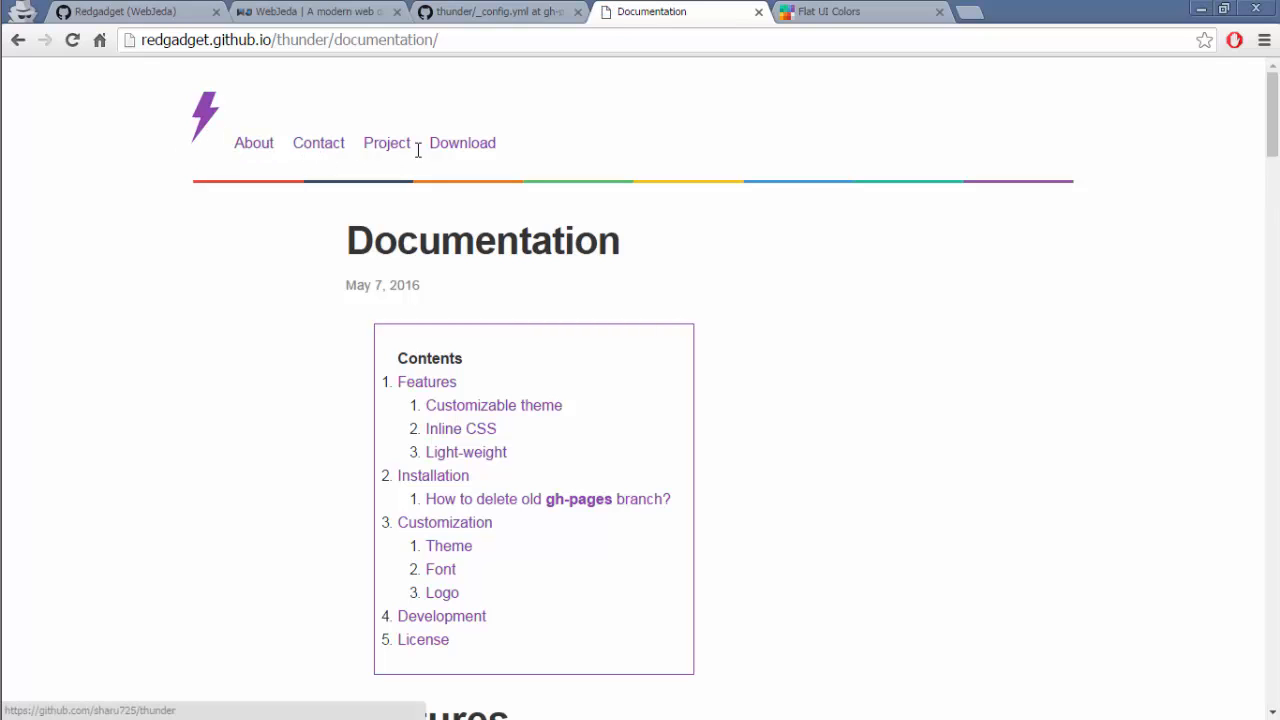
pyautogui.scroll(-3)
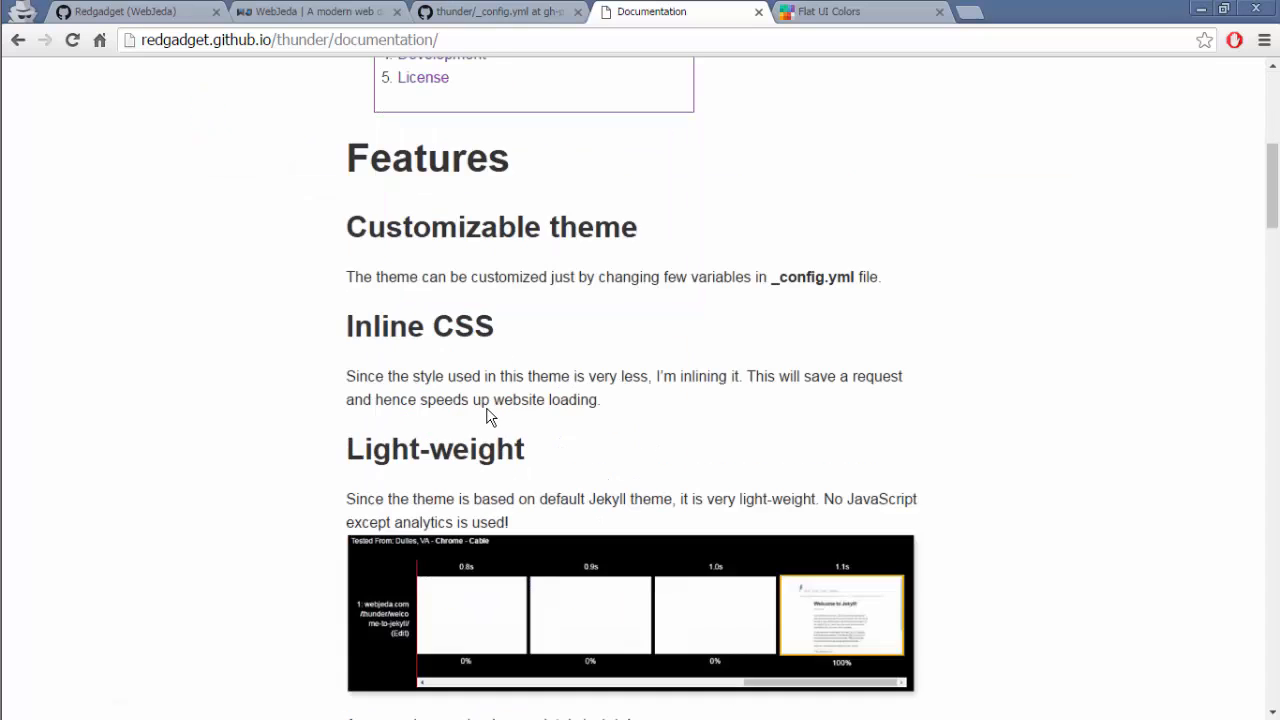
pyautogui.scroll(-3)
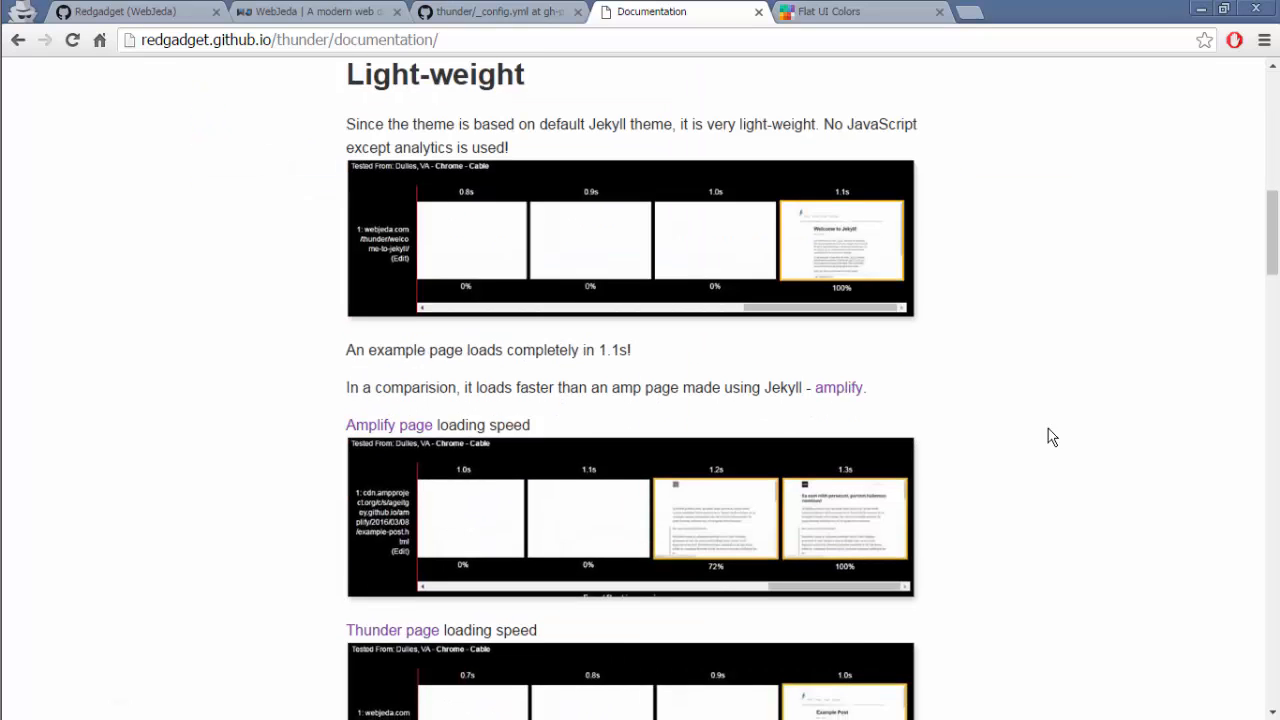
pyautogui.scroll(-3)
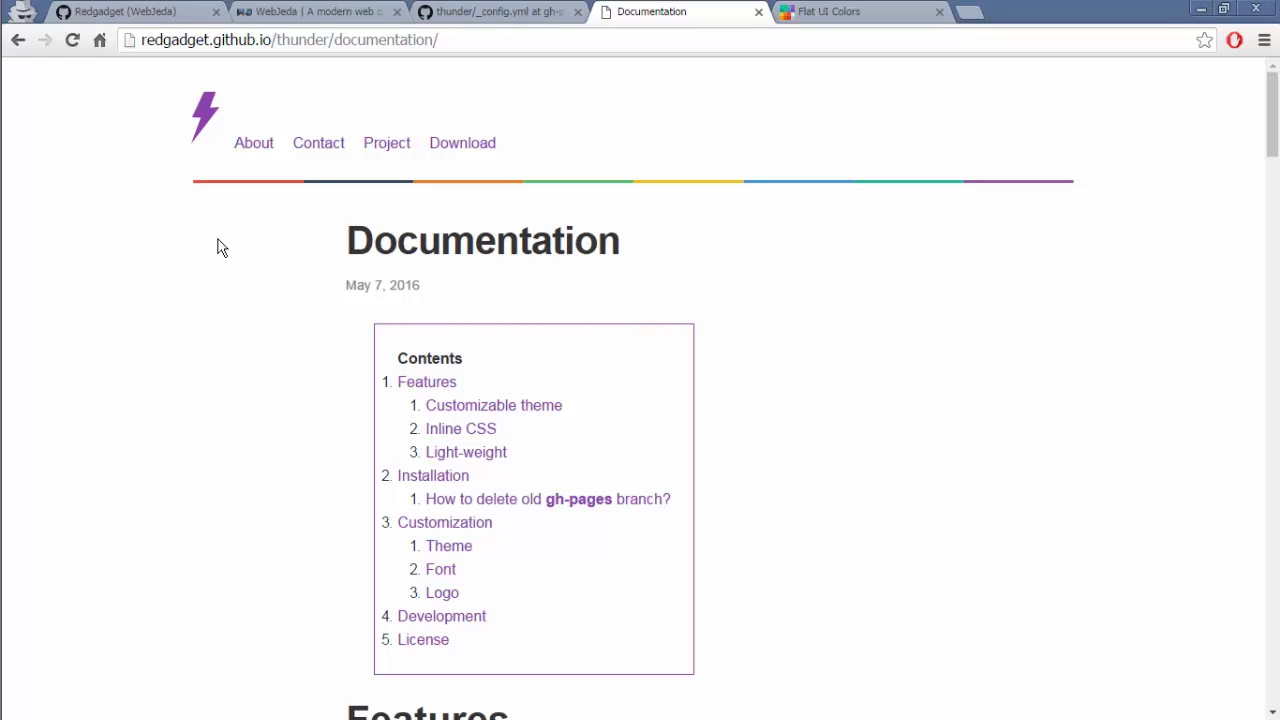
pyautogui.moveTo(219, 247)
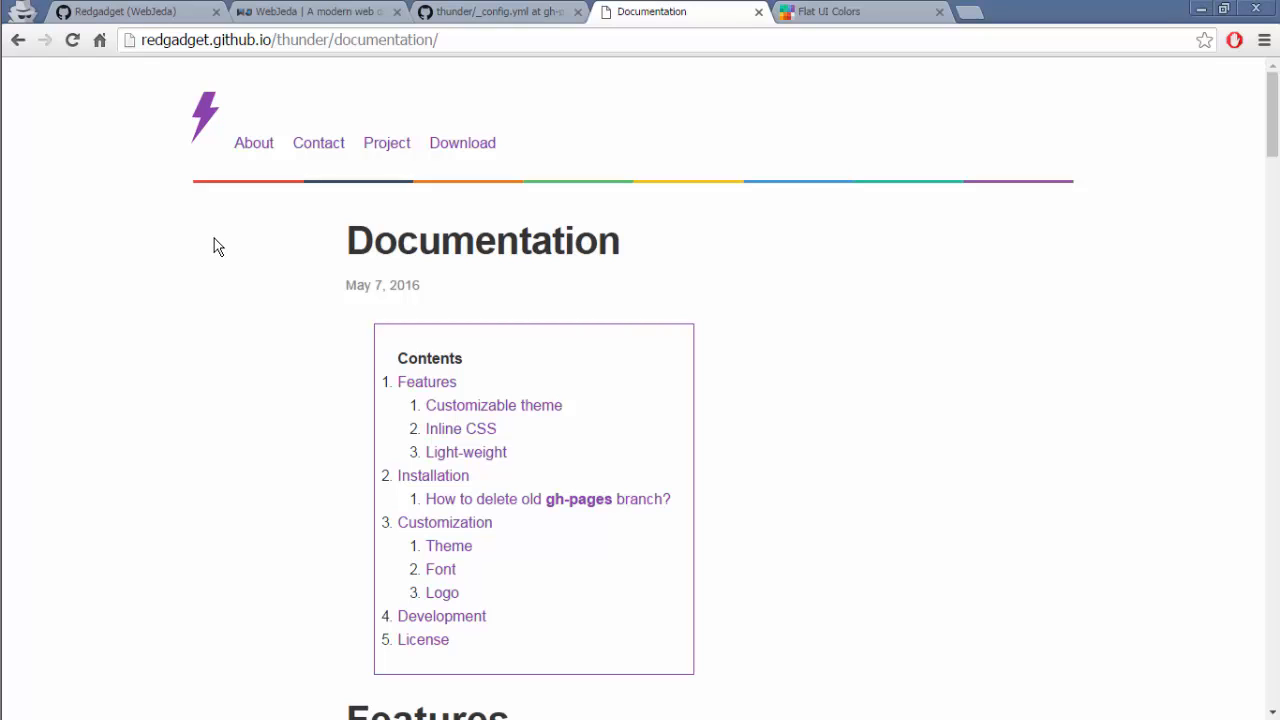
pyautogui.moveTo(891, 325)
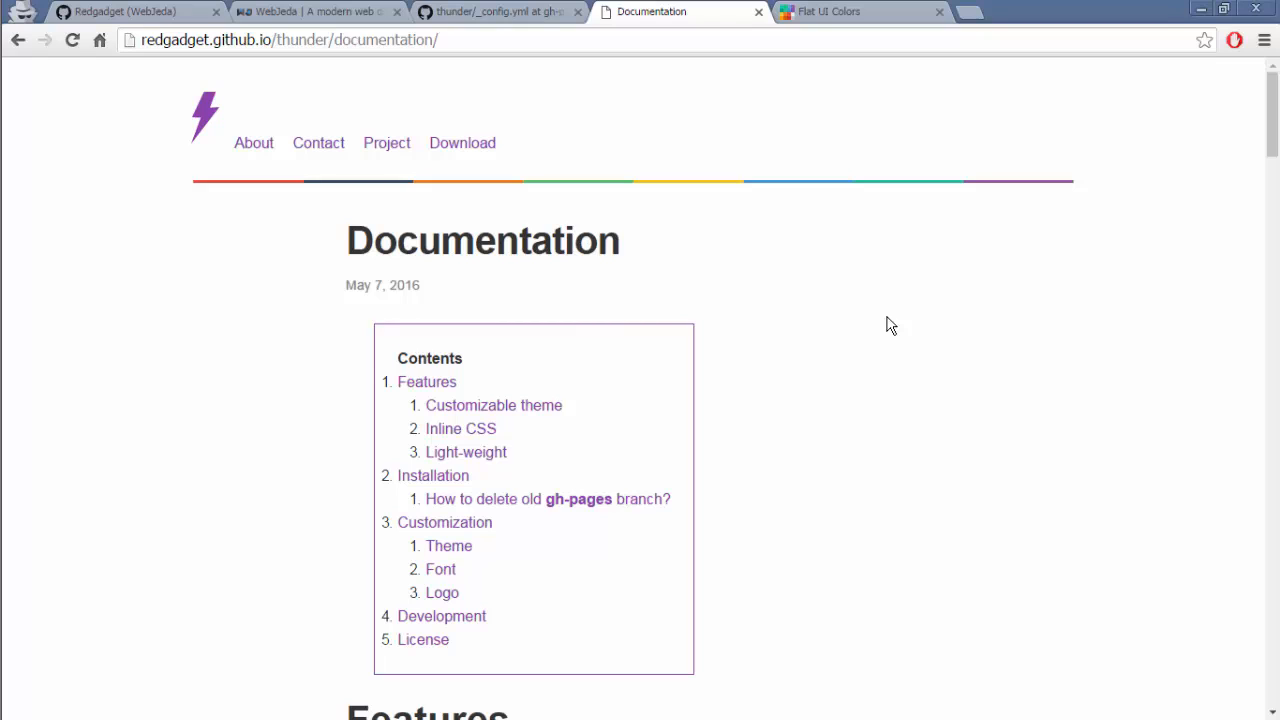